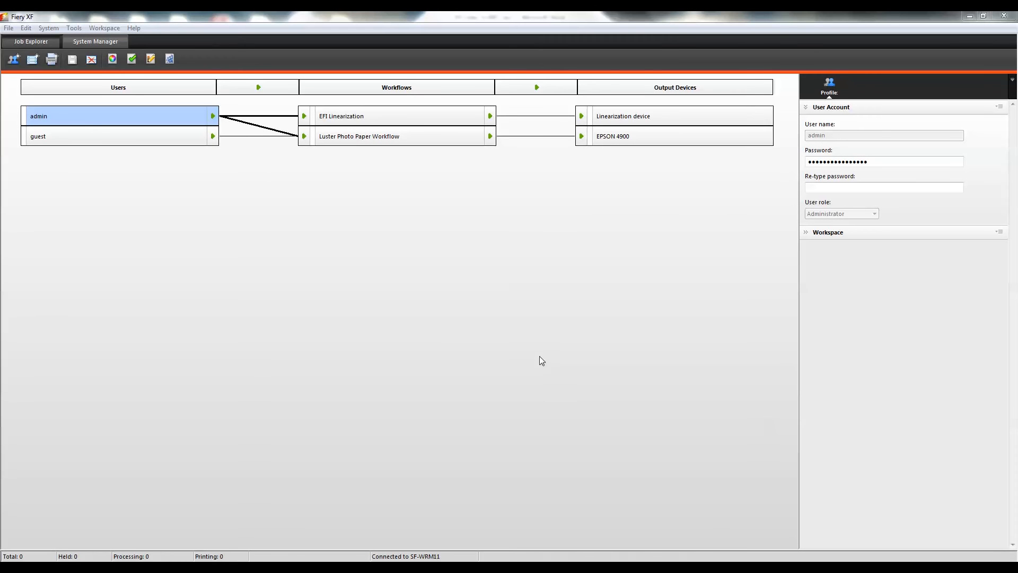
{"action": "mouse_move", "coordinate": [528, 362]}
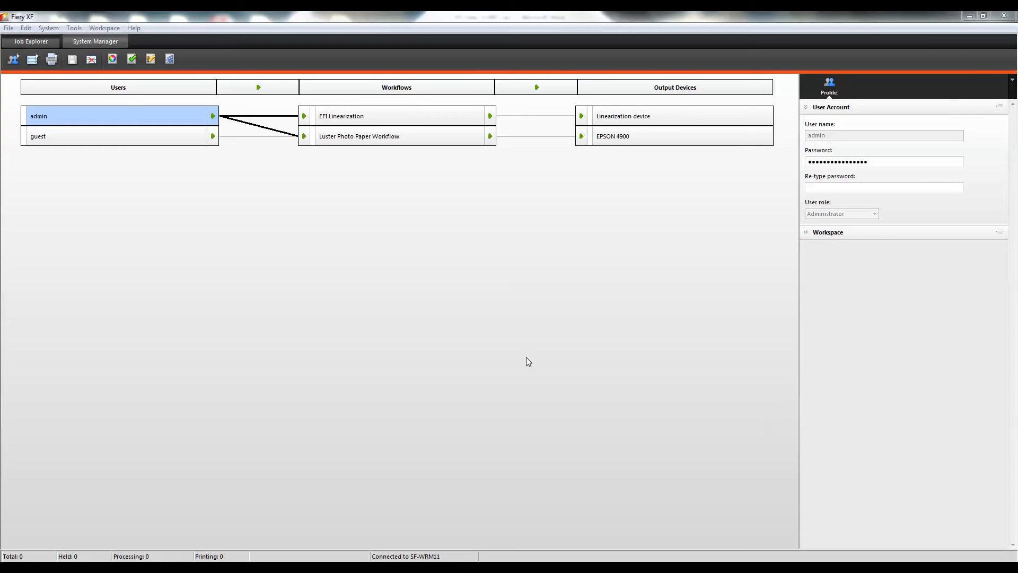
{"action": "mouse_move", "coordinate": [77, 85]}
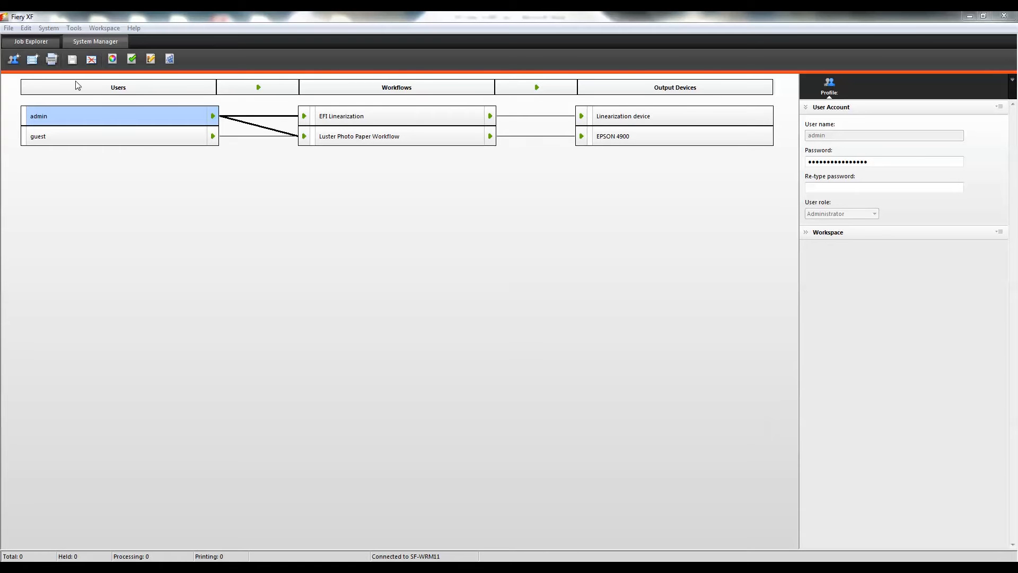
Start a full server backup from the File menu
{"action": "left_click", "coordinate": [8, 27]}
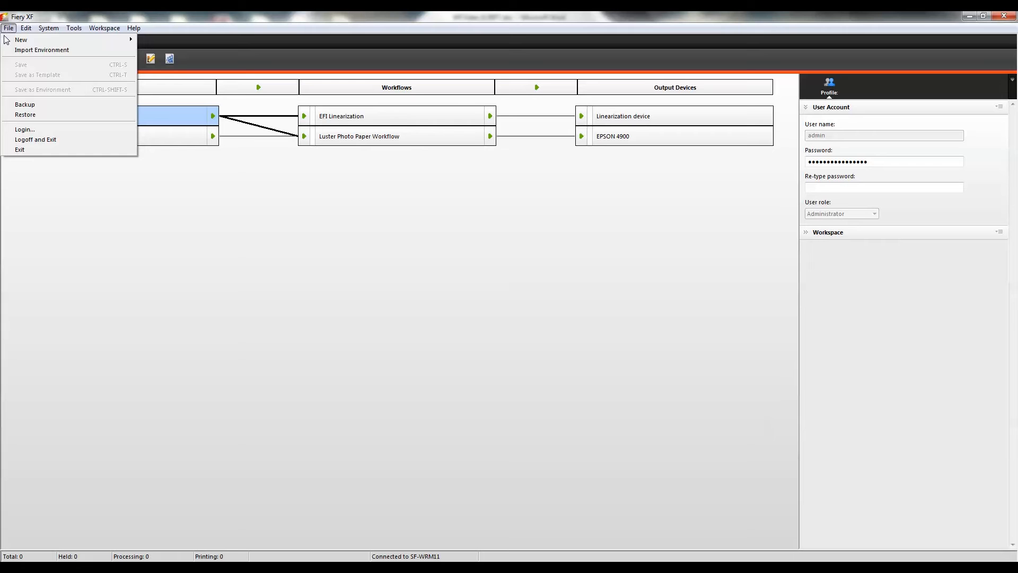
{"action": "mouse_move", "coordinate": [52, 105]}
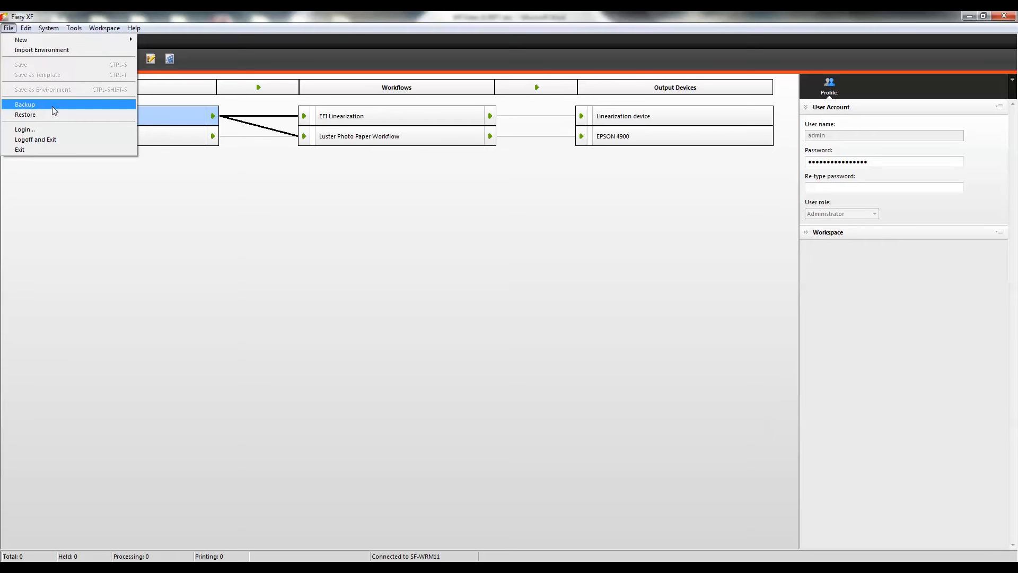
{"action": "left_click", "coordinate": [25, 104]}
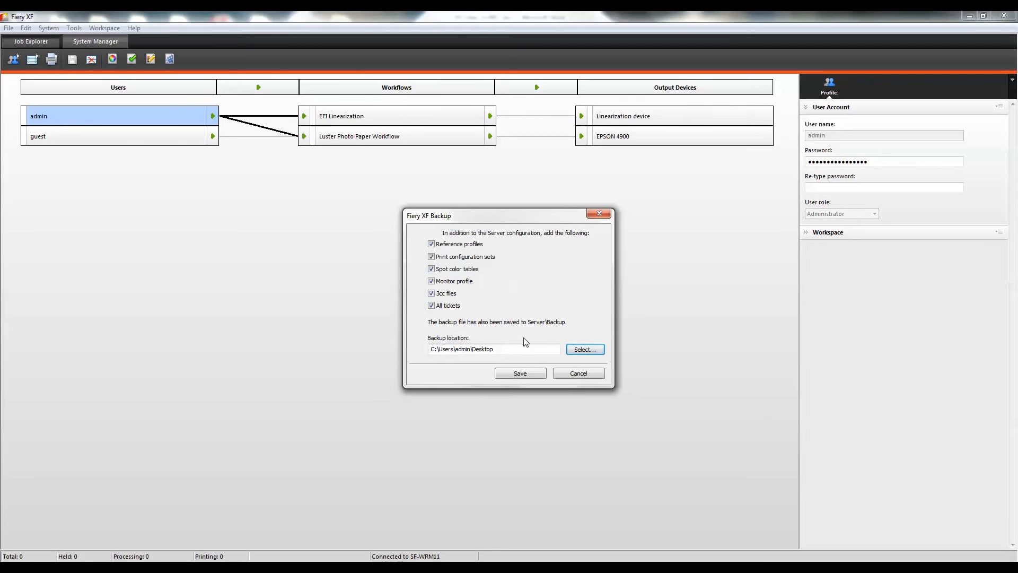
Save the backup into a new desktop folder named 'Fiery XF Backup Files' and acknowledge success
{"action": "left_click", "coordinate": [583, 349]}
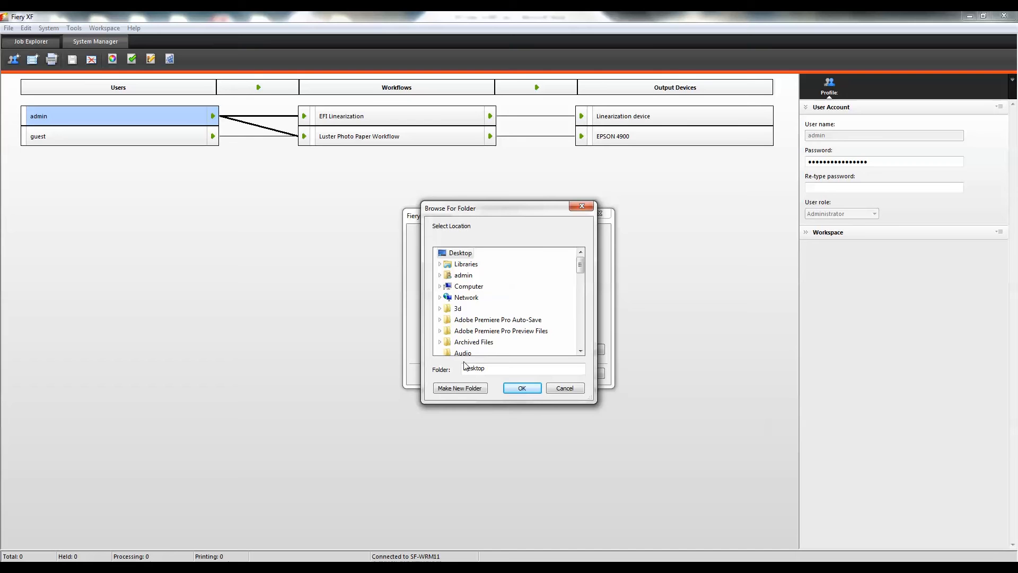
{"action": "left_click", "coordinate": [459, 388]}
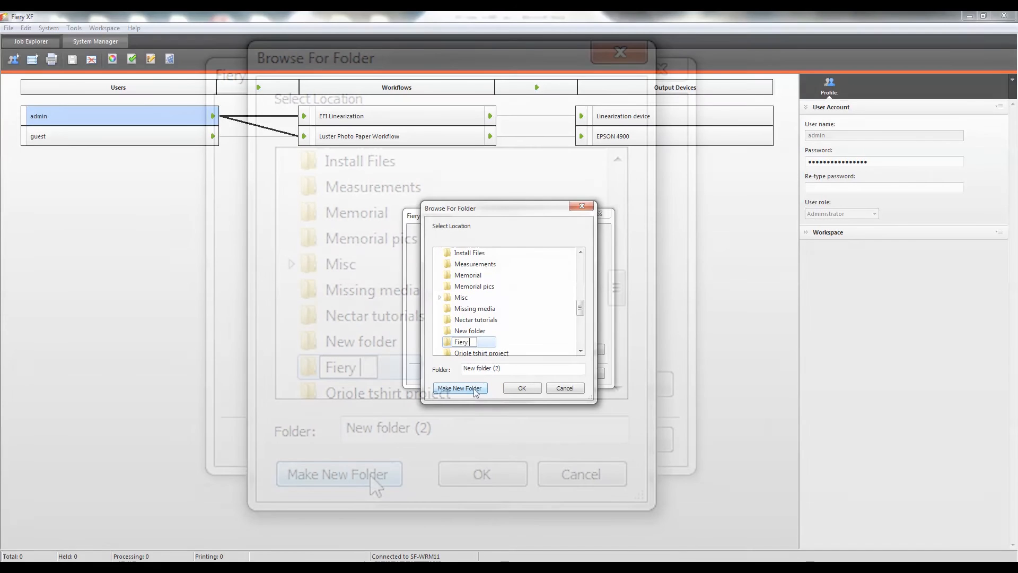
{"action": "type", "text": "Fiery XF Backup Files"}
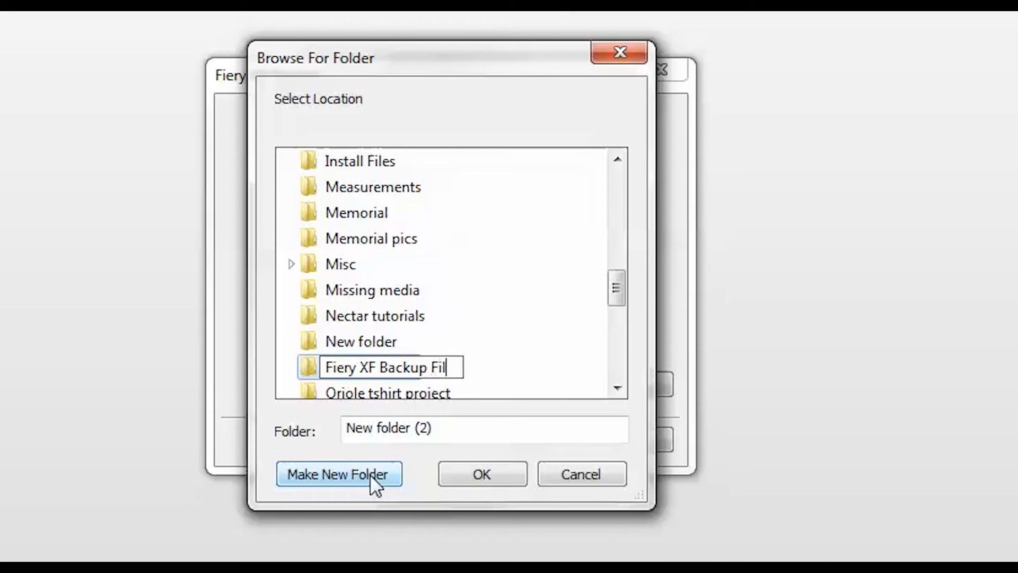
{"action": "left_click", "coordinate": [482, 473]}
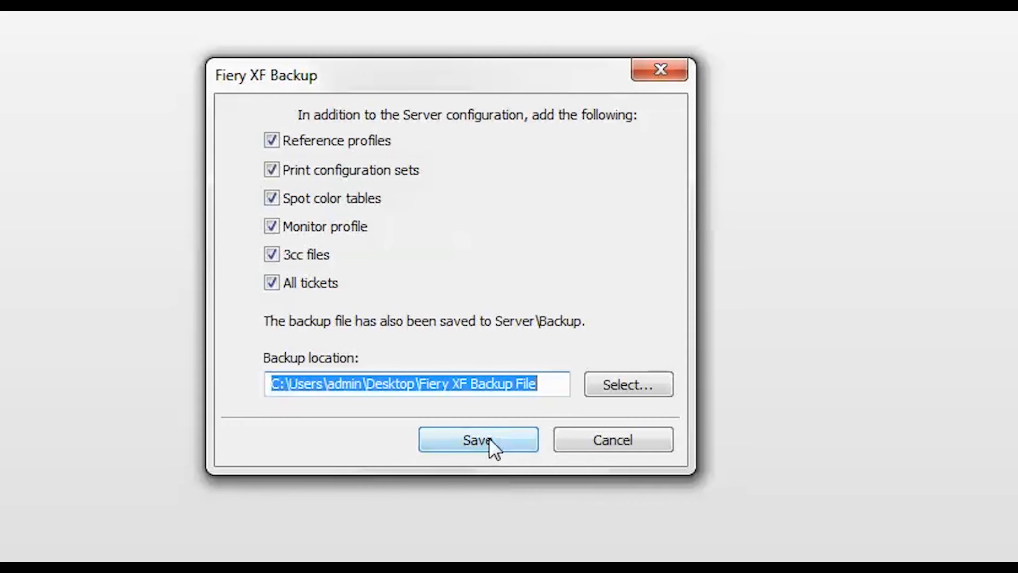
{"action": "left_click", "coordinate": [478, 439]}
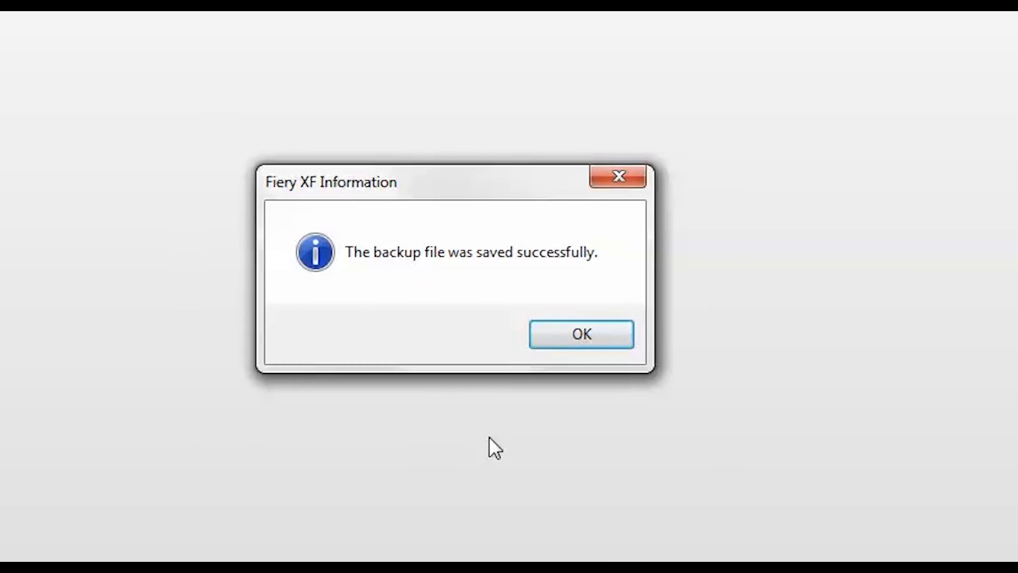
{"action": "mouse_move", "coordinate": [580, 334]}
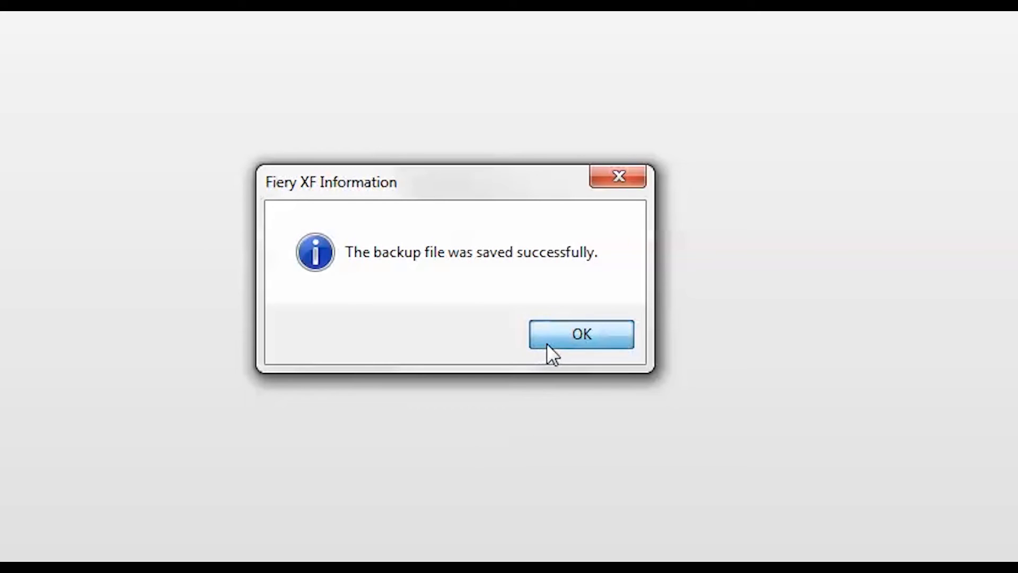
{"action": "left_click", "coordinate": [580, 334]}
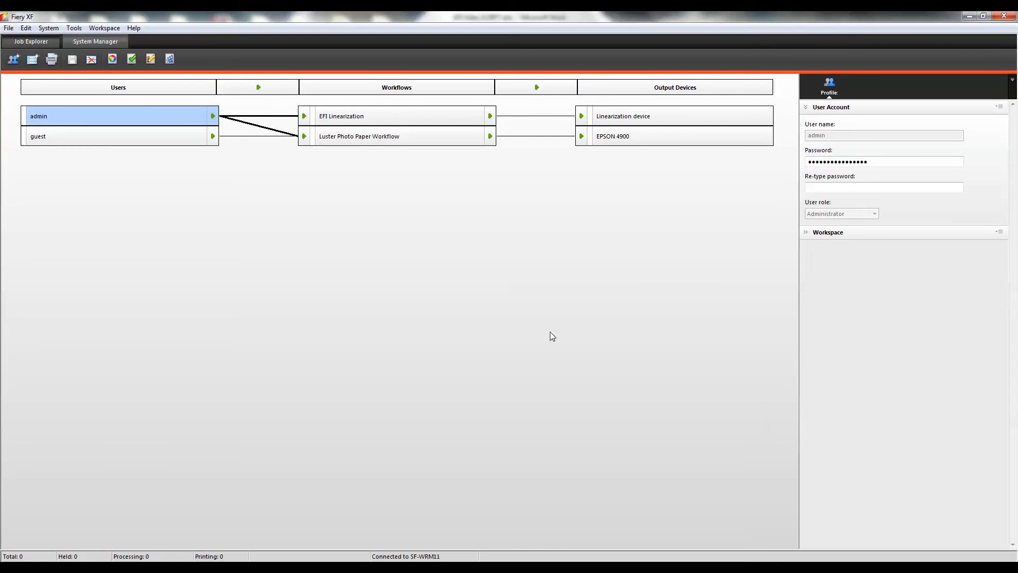
{"action": "mouse_move", "coordinate": [478, 229]}
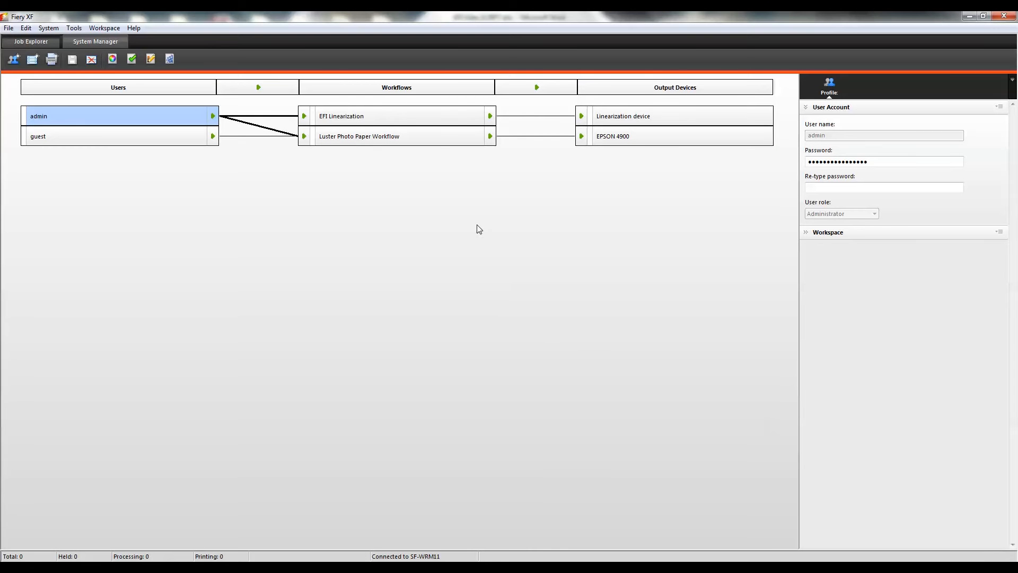
{"action": "mouse_move", "coordinate": [441, 141]}
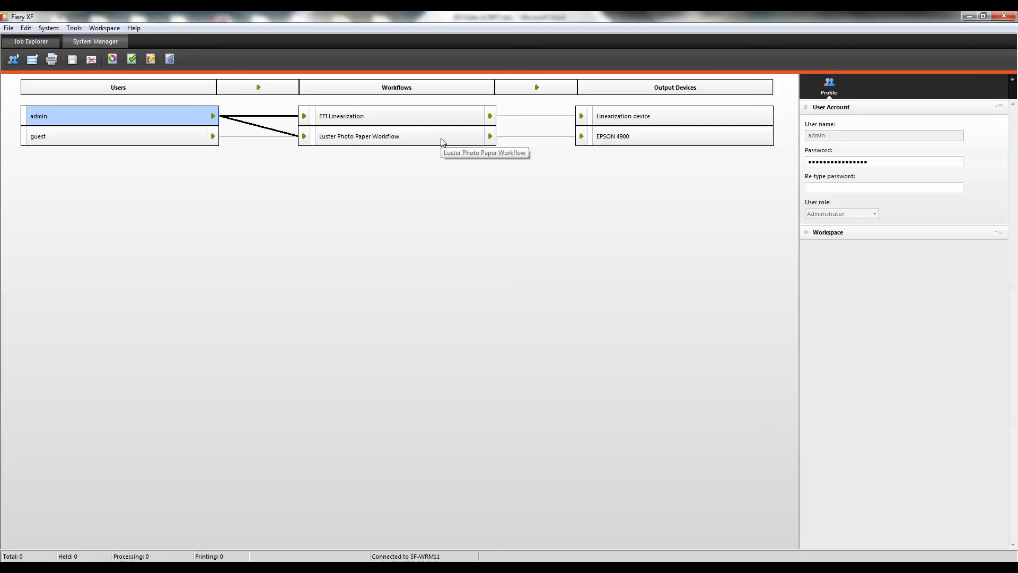
Delete the Luster Photo Paper Workflow and confirm, leaving only EFI Linearization
{"action": "left_click", "coordinate": [359, 136]}
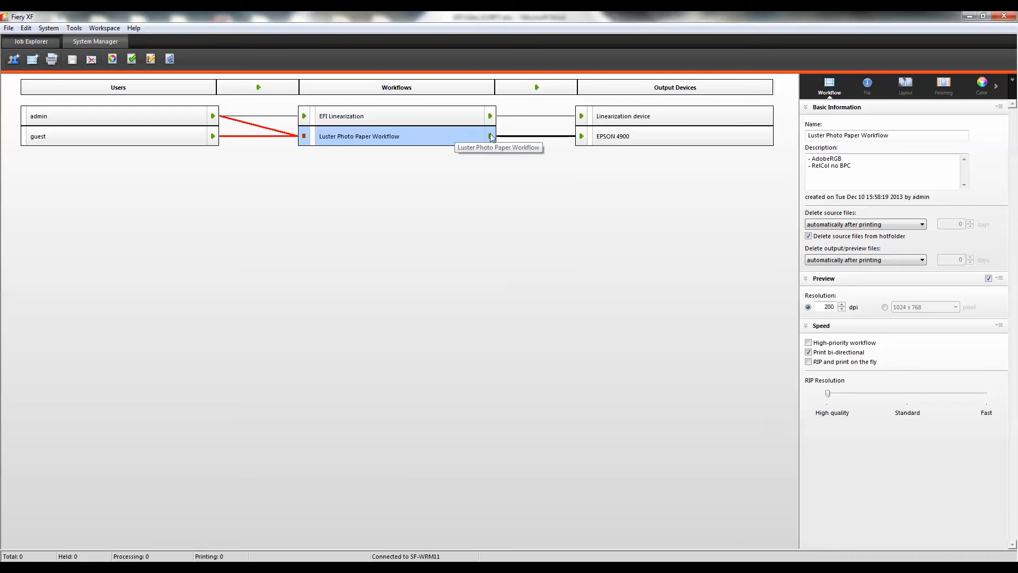
{"action": "right_click", "coordinate": [359, 136]}
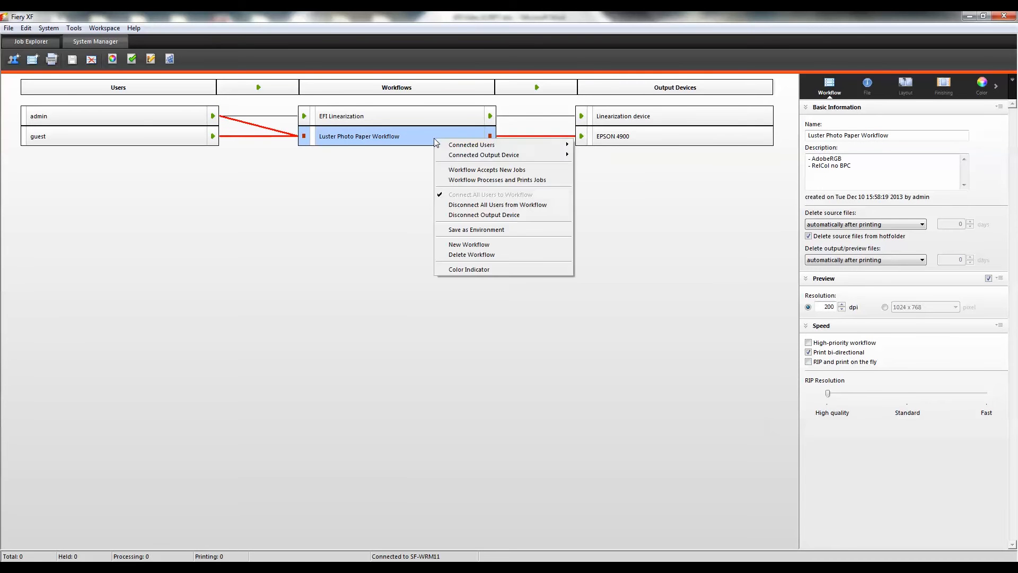
{"action": "left_click", "coordinate": [469, 253]}
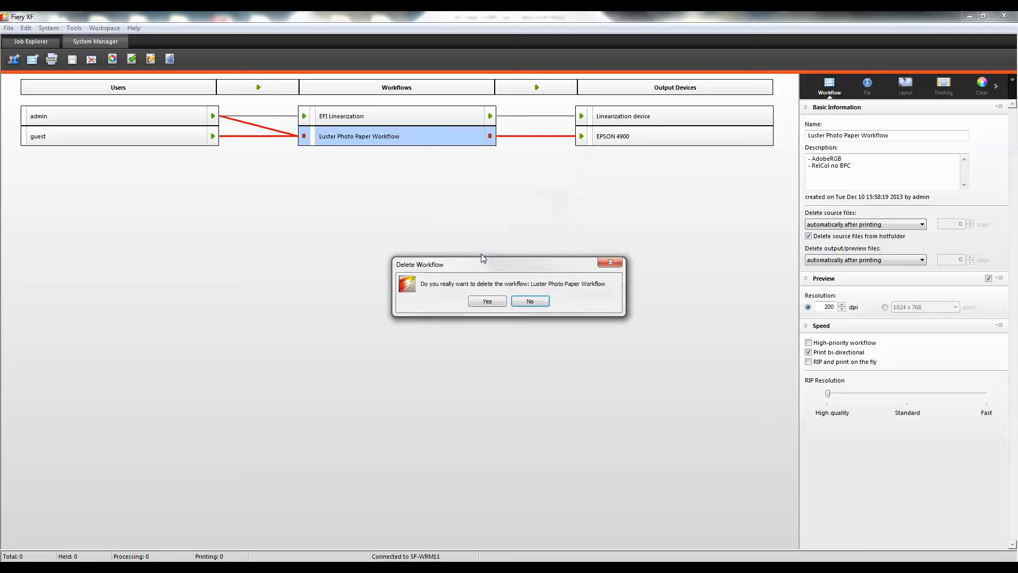
{"action": "left_click", "coordinate": [487, 300]}
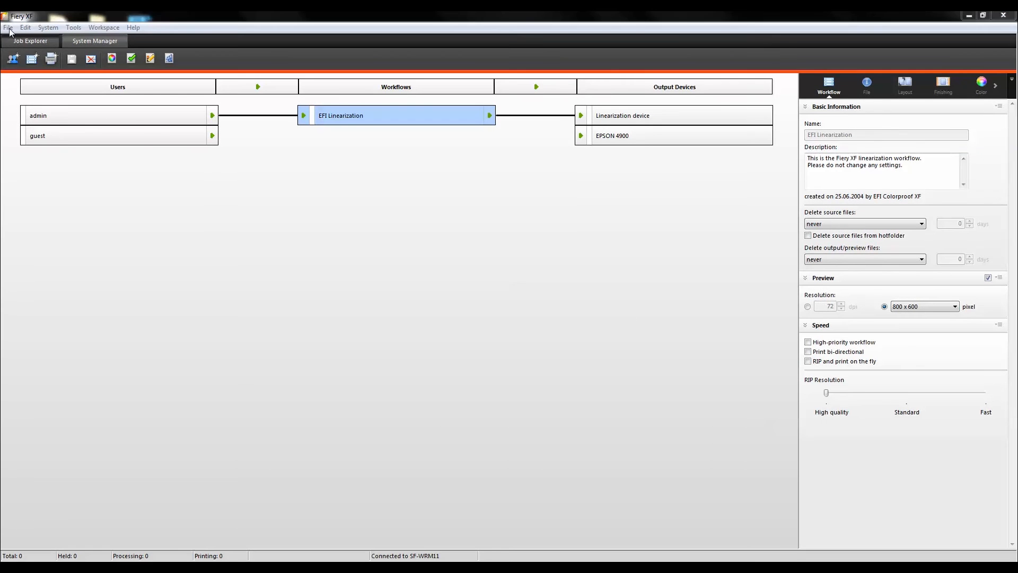
Restore the server from the 15 August 2014 backup file and acknowledge the restart notice
{"action": "left_click", "coordinate": [8, 27]}
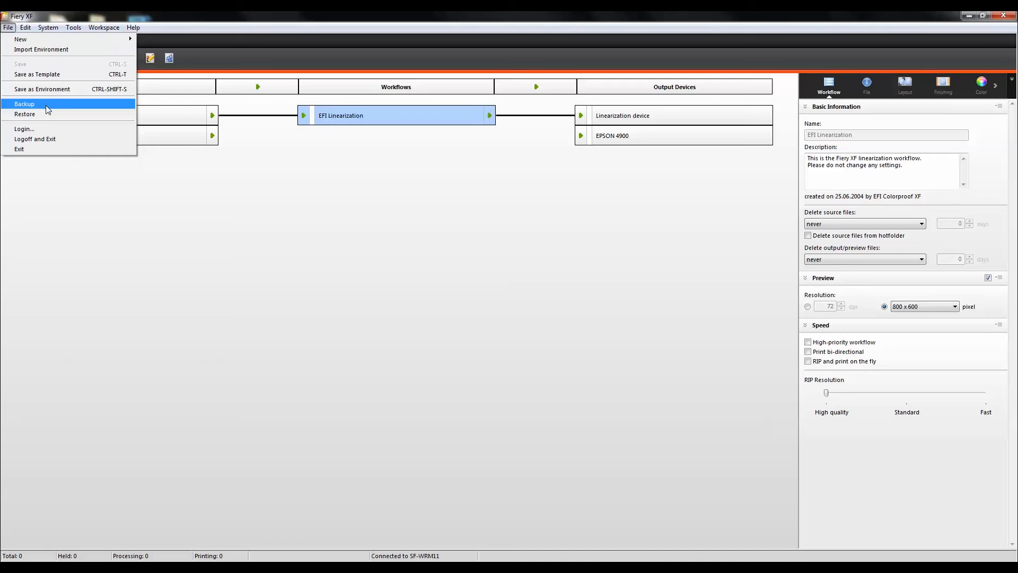
{"action": "left_click", "coordinate": [24, 115]}
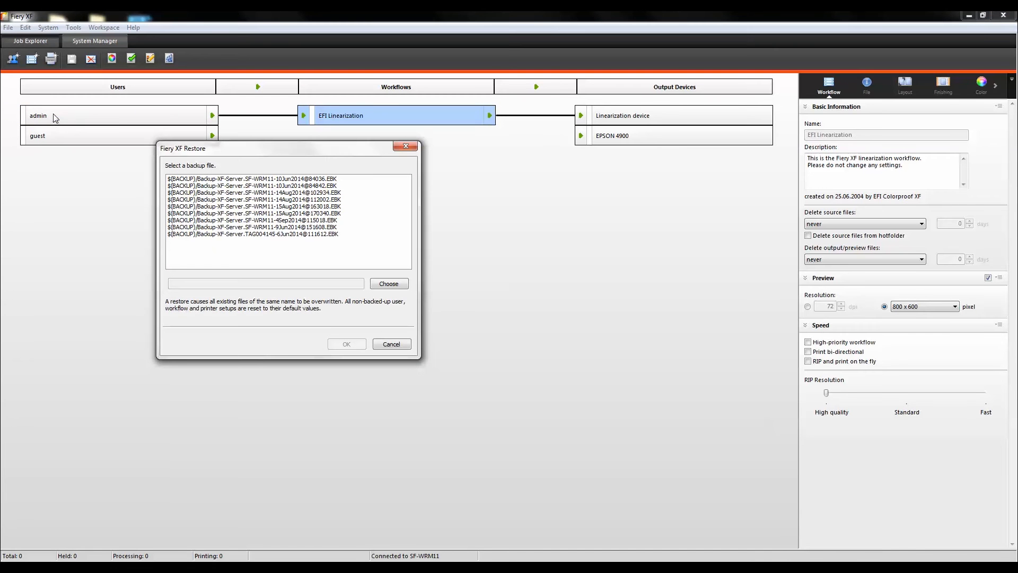
{"action": "mouse_move", "coordinate": [278, 178]}
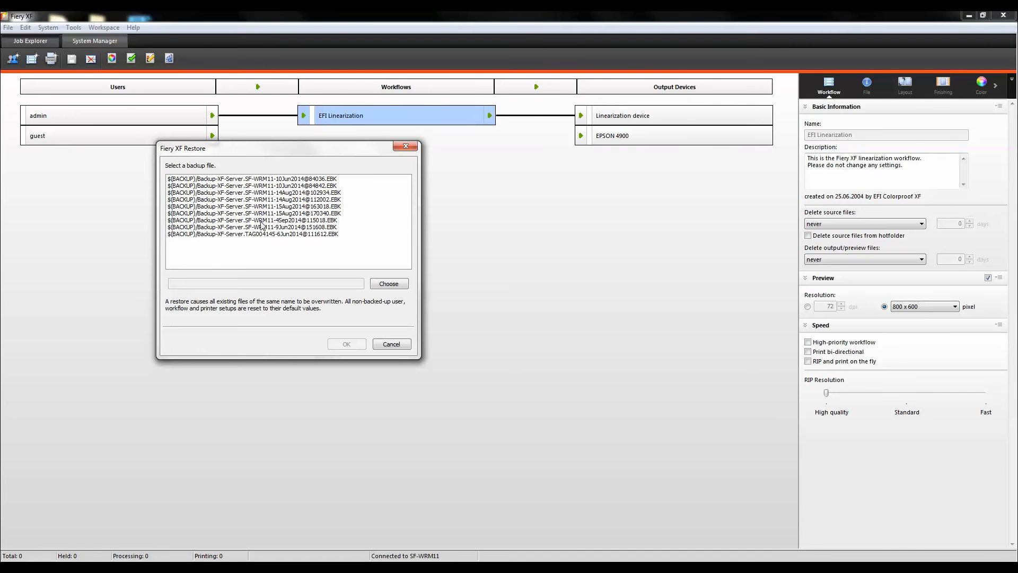
{"action": "left_click", "coordinate": [254, 213]}
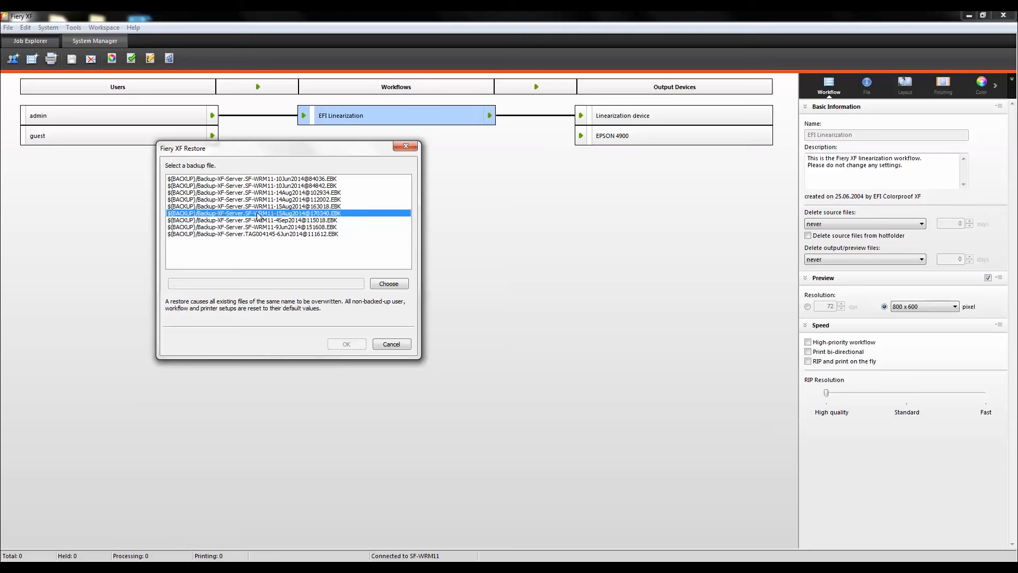
{"action": "left_click", "coordinate": [262, 213]}
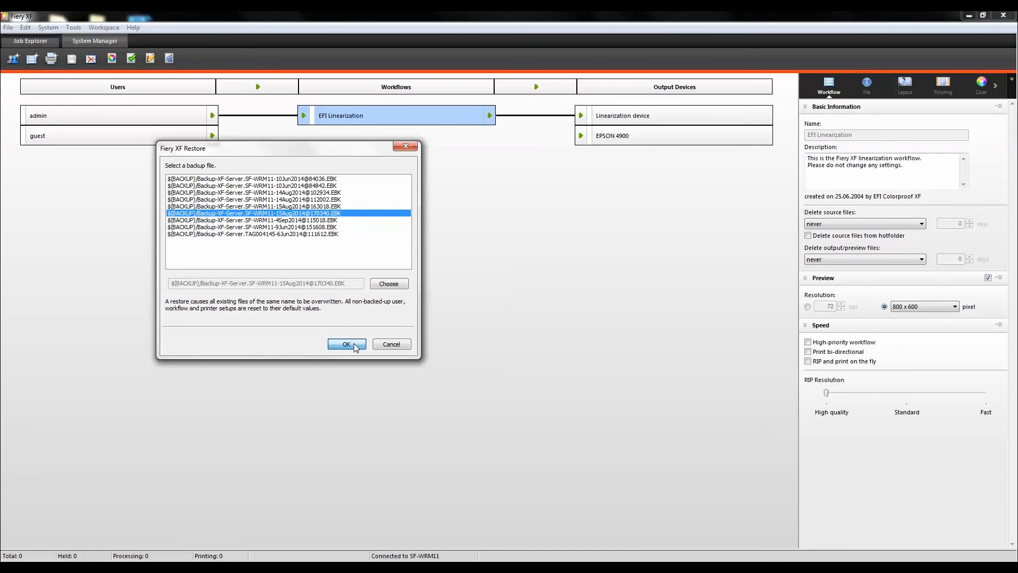
{"action": "left_click", "coordinate": [345, 344]}
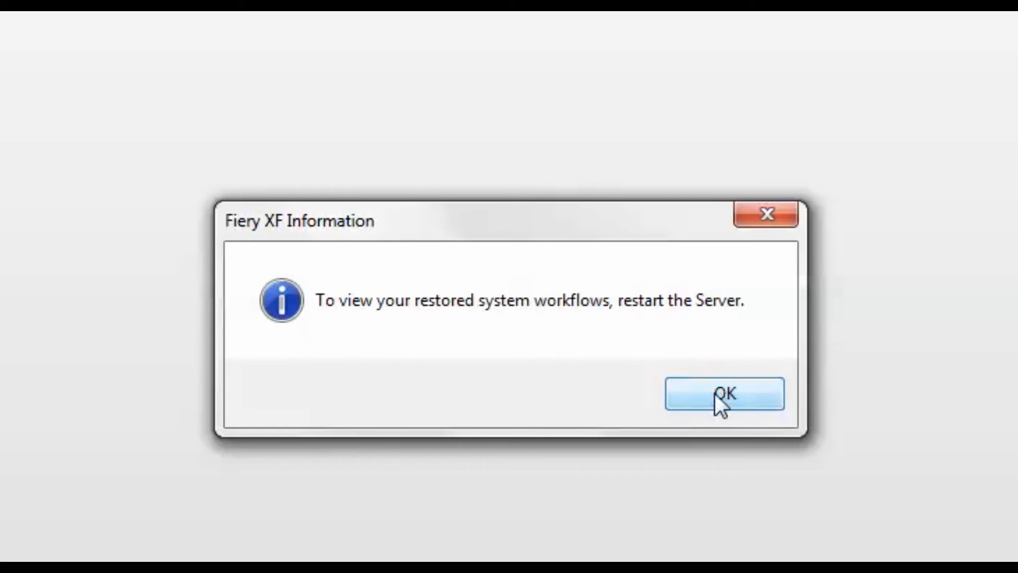
{"action": "left_click", "coordinate": [723, 394]}
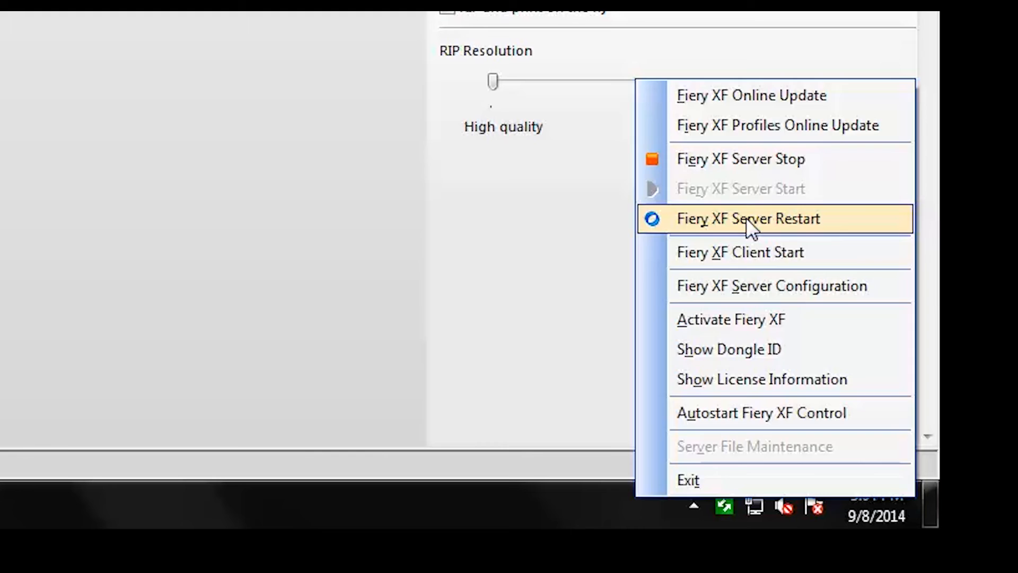
Restart the Fiery XF server and relogin so the restored workflow reappears
{"action": "left_click", "coordinate": [748, 219]}
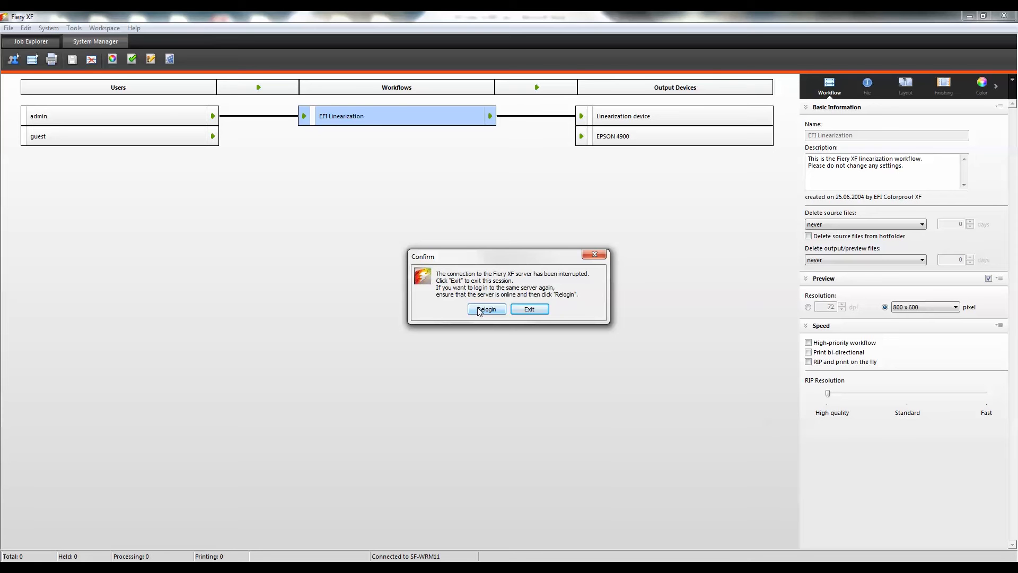
{"action": "left_click", "coordinate": [486, 312]}
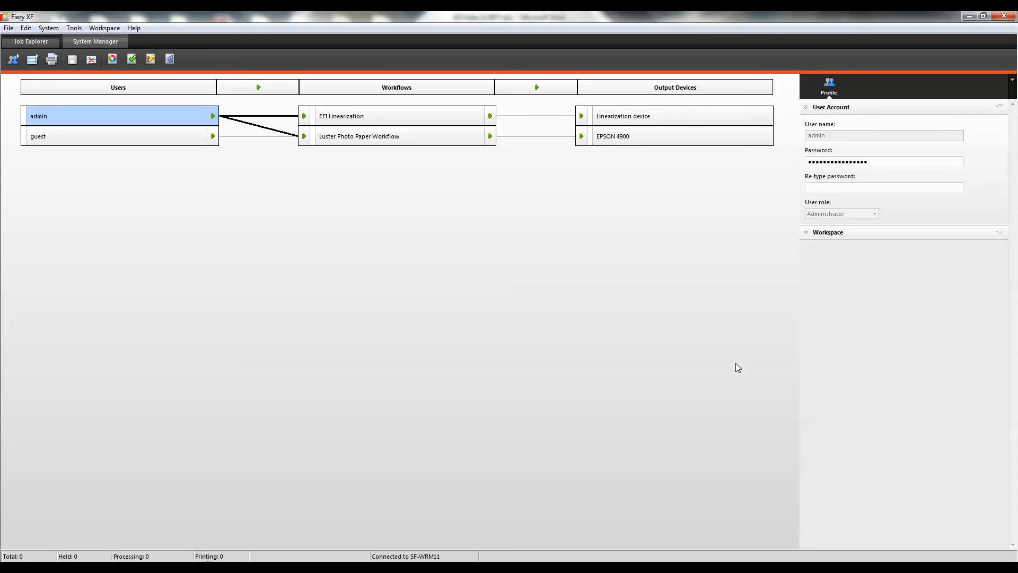
{"action": "mouse_move", "coordinate": [393, 140]}
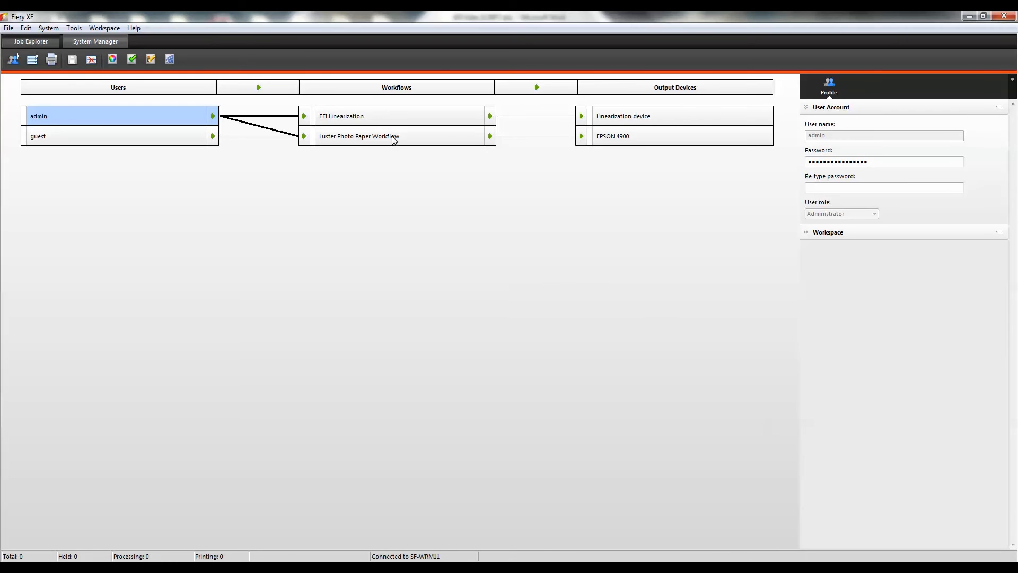
Select the restored Luster Photo Paper Workflow to view its AdobeRGB/RelCol and 200 dpi settings
{"action": "left_click", "coordinate": [358, 136]}
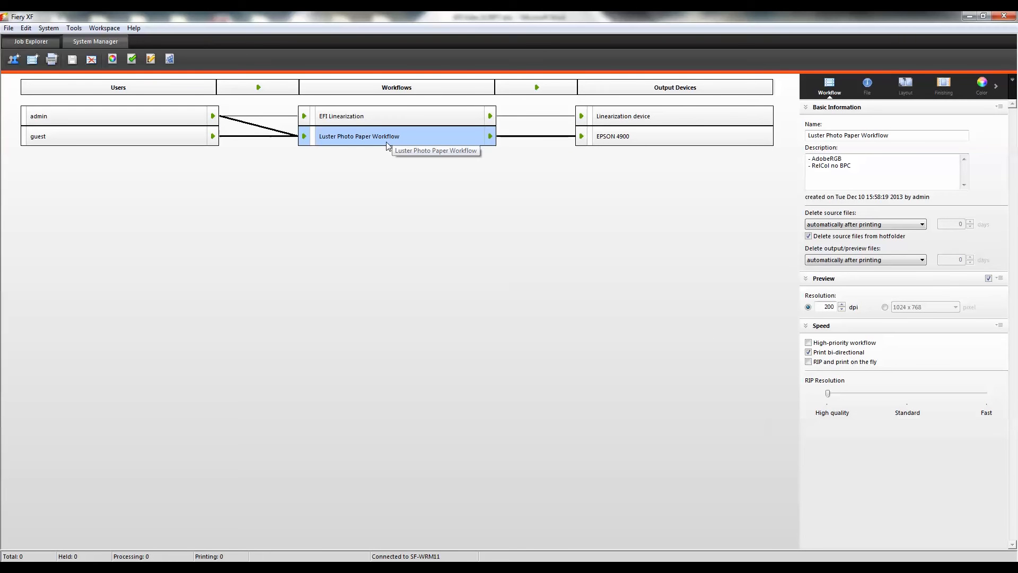
{"action": "mouse_move", "coordinate": [386, 280]}
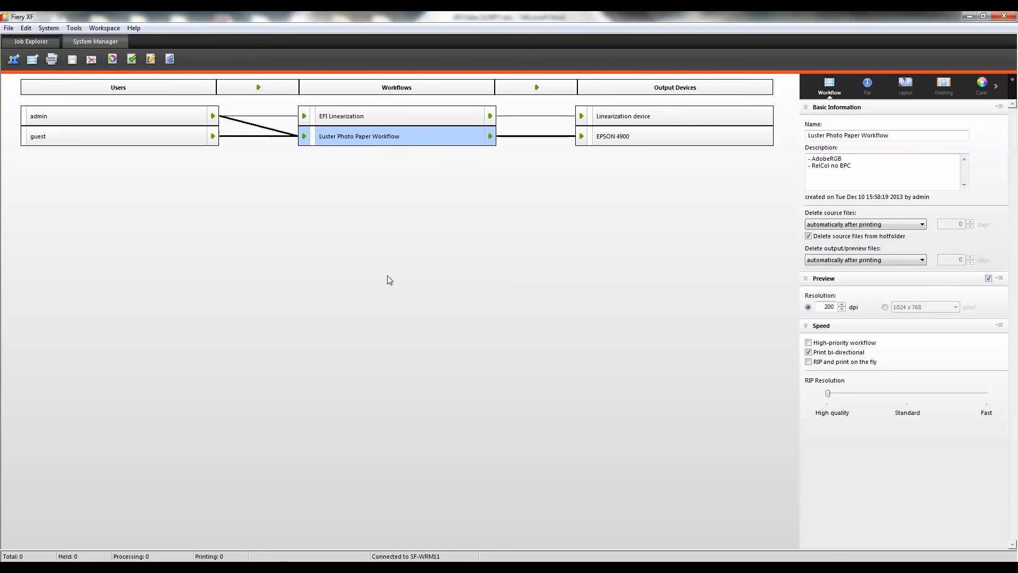
{"action": "mouse_move", "coordinate": [548, 398]}
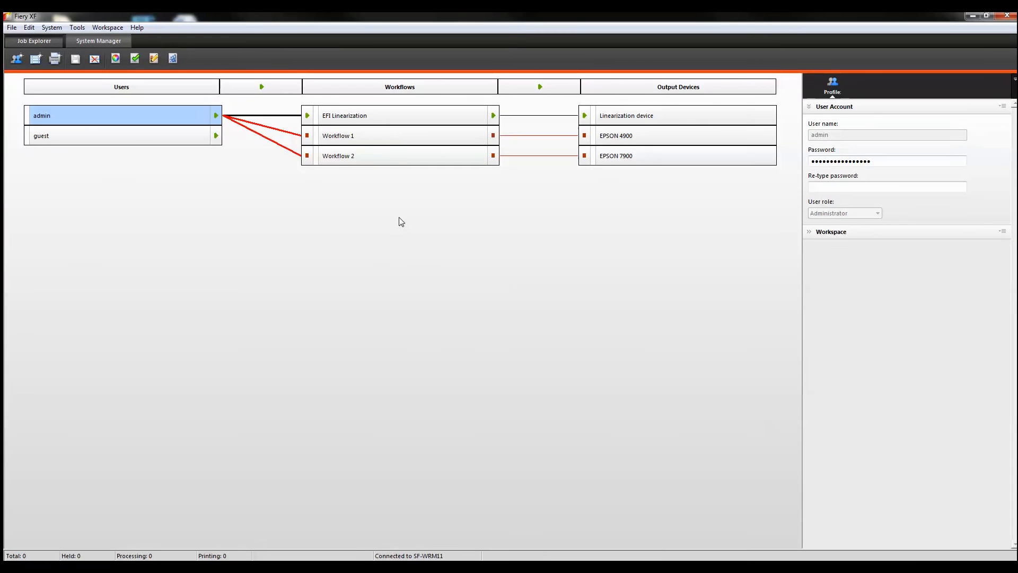
{"action": "left_click", "coordinate": [337, 135]}
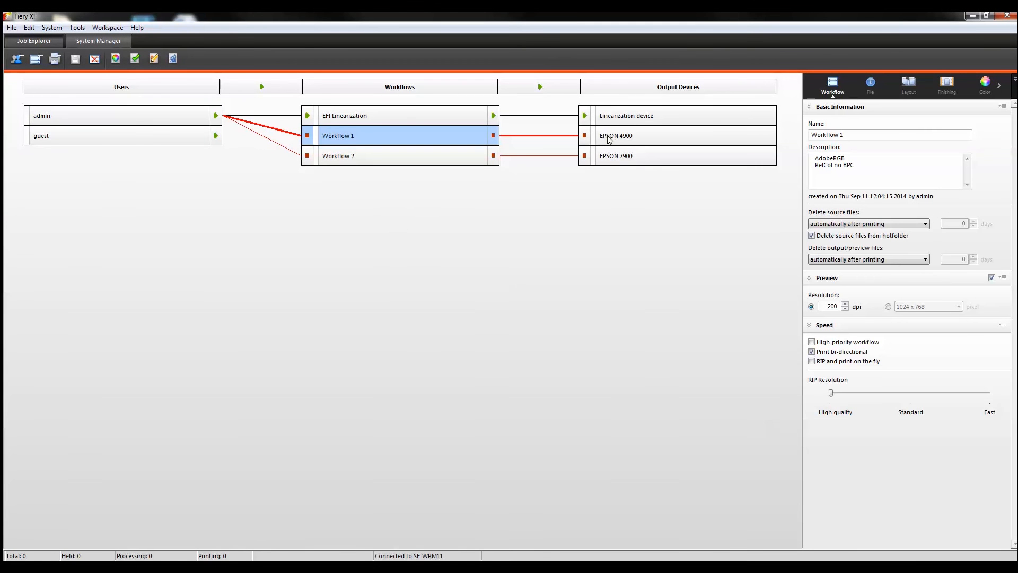
{"action": "mouse_move", "coordinate": [401, 162]}
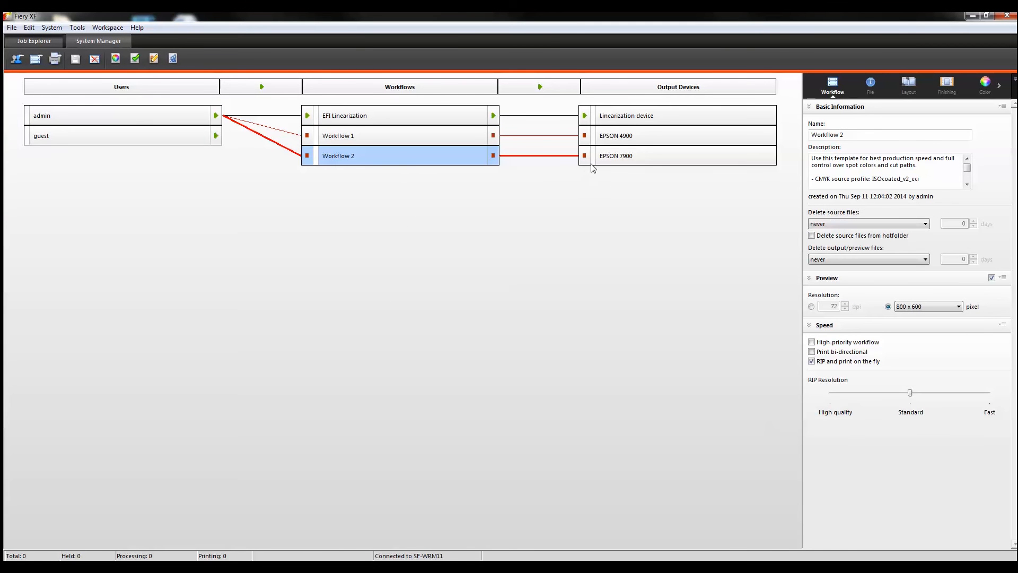
{"action": "mouse_move", "coordinate": [408, 144]}
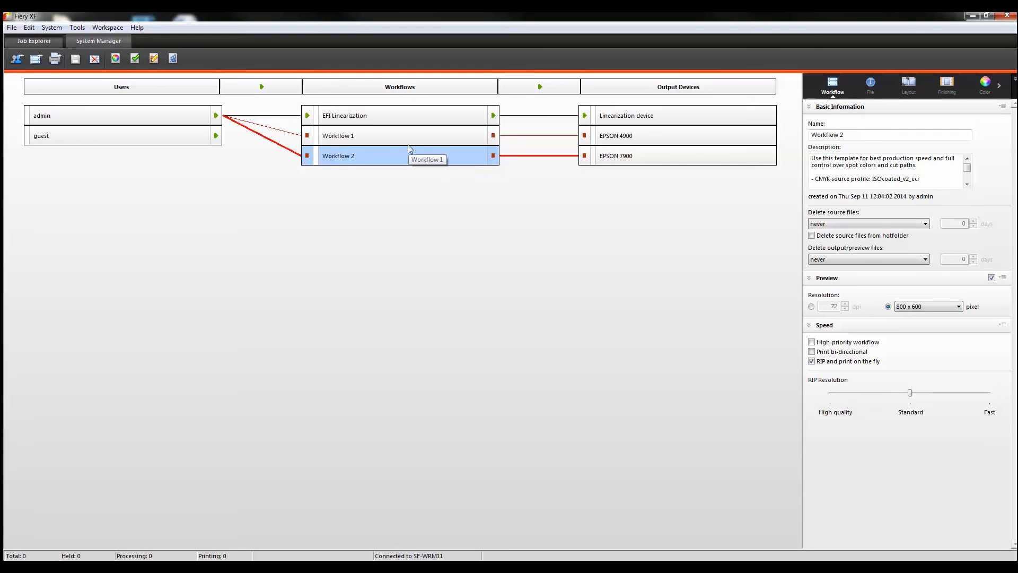
{"action": "right_click", "coordinate": [337, 135]}
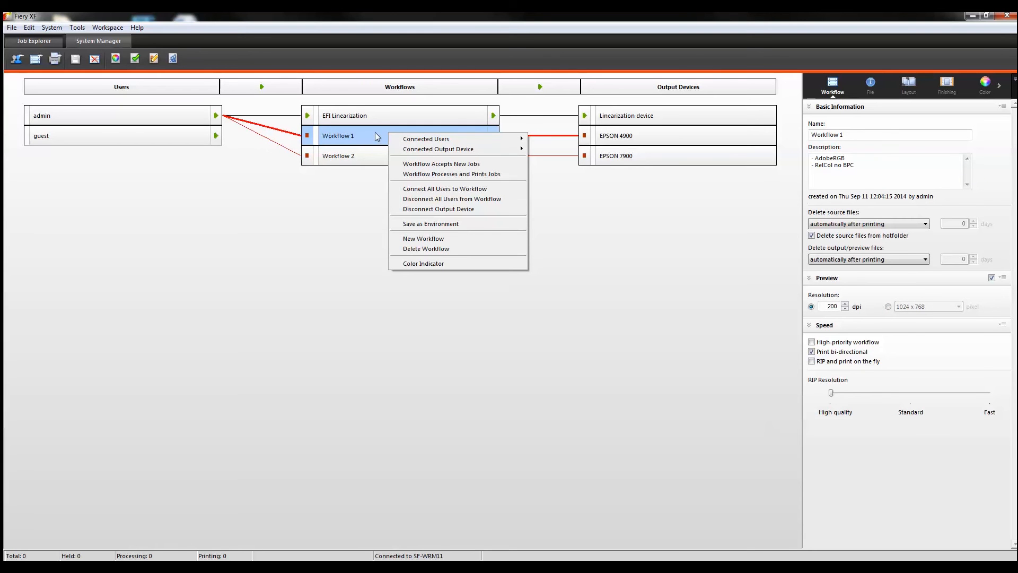
{"action": "mouse_move", "coordinate": [361, 160]}
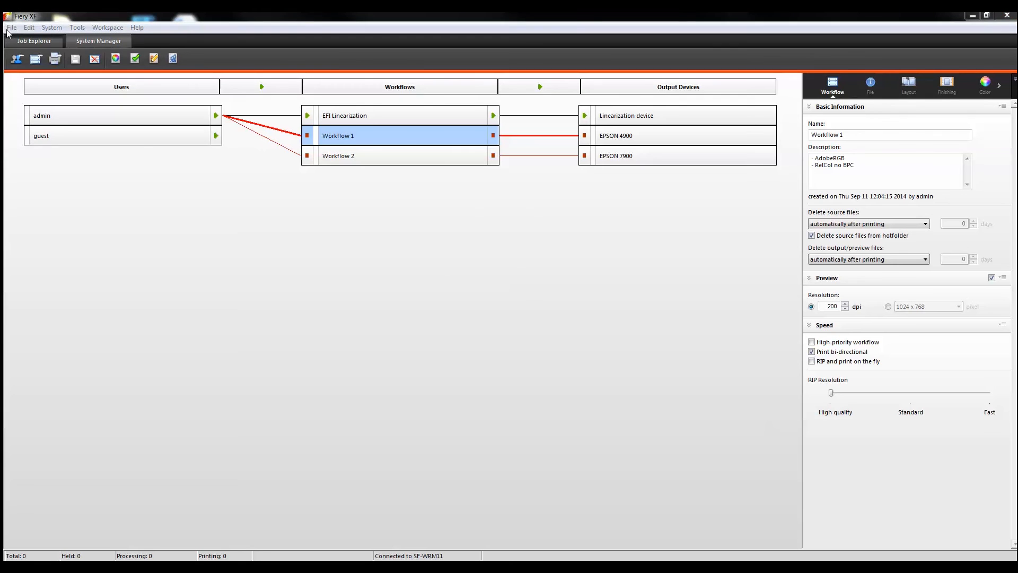
{"action": "left_click", "coordinate": [11, 27]}
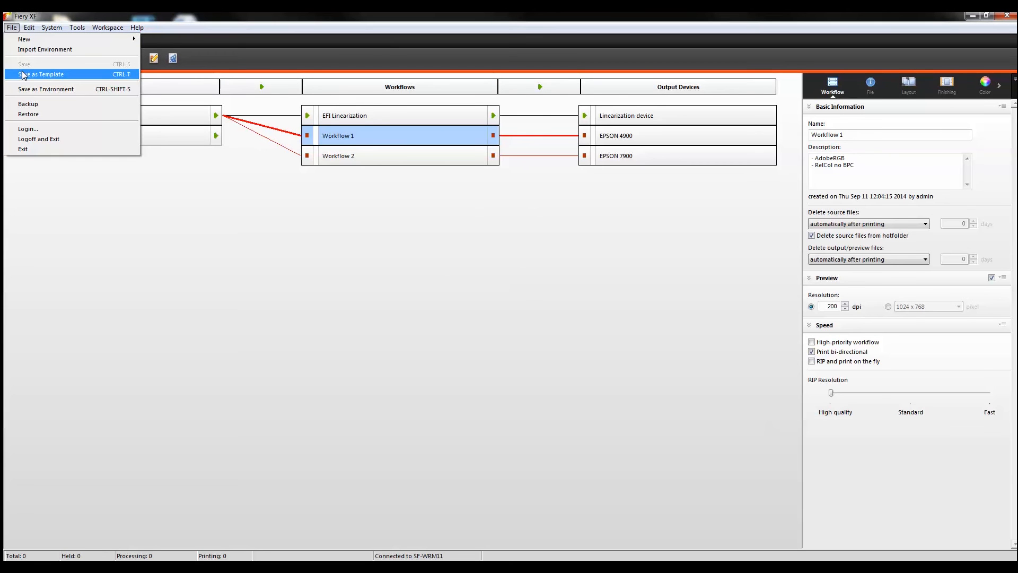
{"action": "mouse_move", "coordinate": [46, 89]}
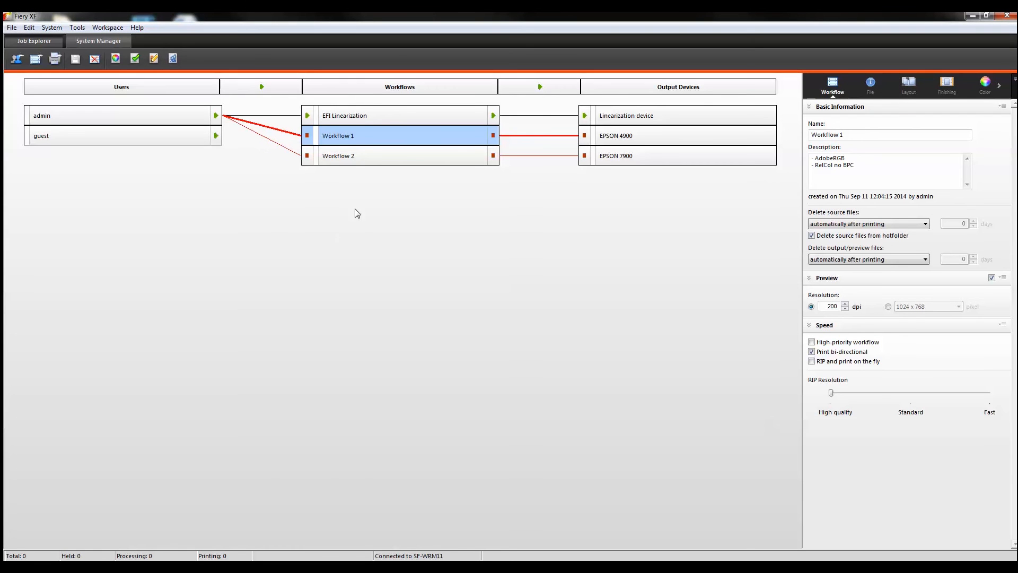
{"action": "mouse_move", "coordinate": [369, 141]}
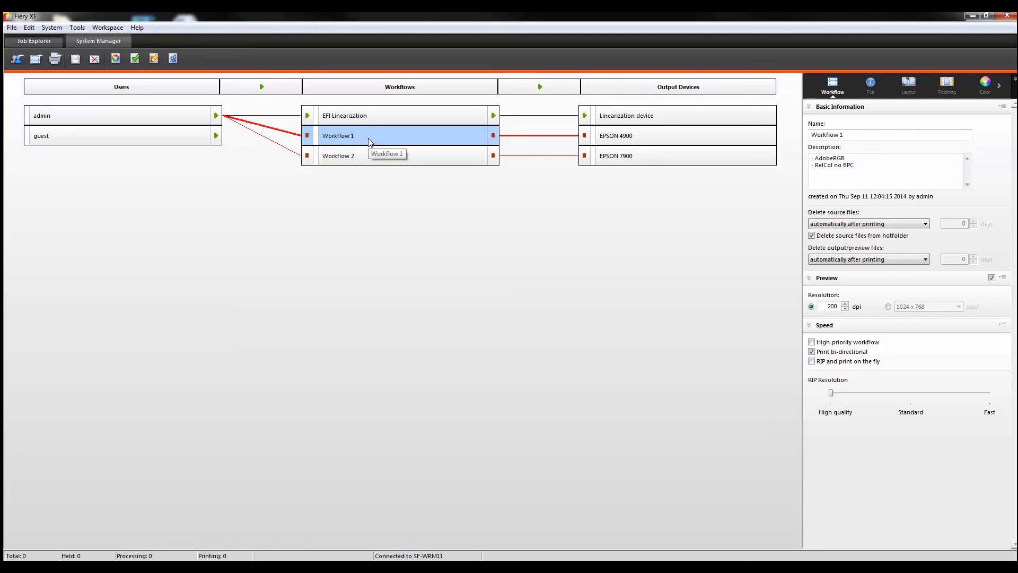
Save Workflow 1 as an environment, creating a desktop folder 'Spectraflow Environments' as the location
{"action": "right_click", "coordinate": [368, 136]}
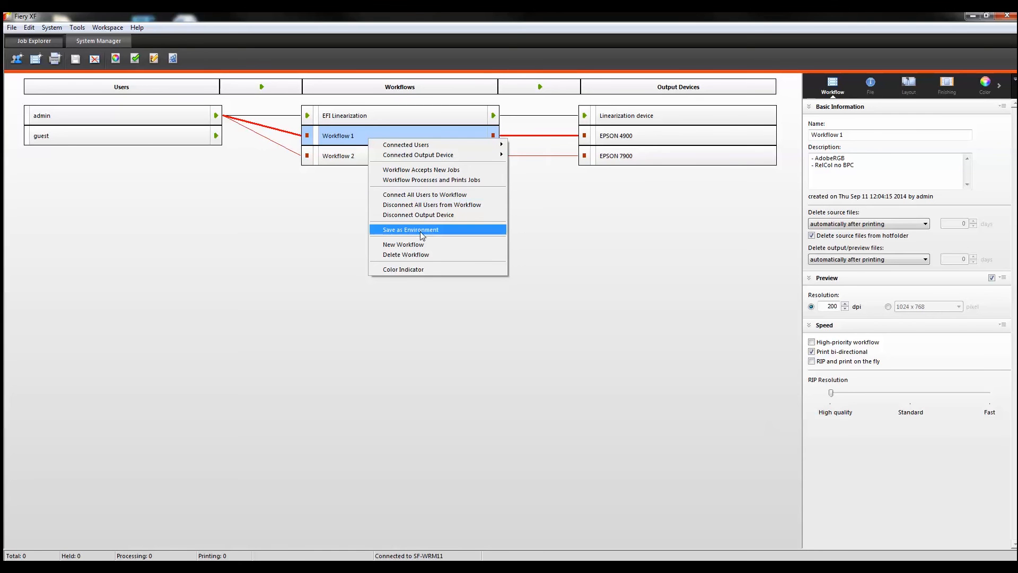
{"action": "left_click", "coordinate": [410, 229]}
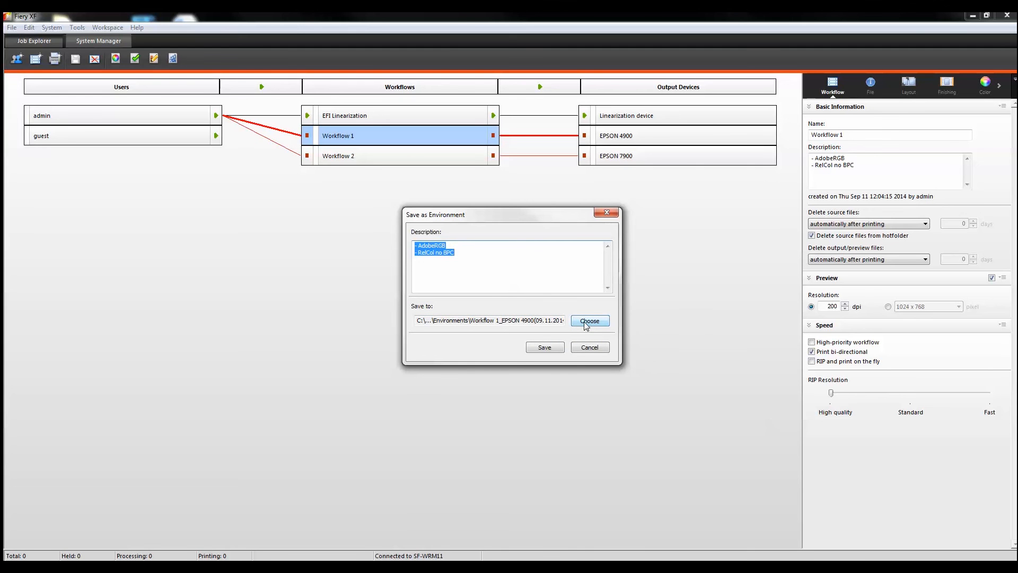
{"action": "left_click", "coordinate": [588, 320]}
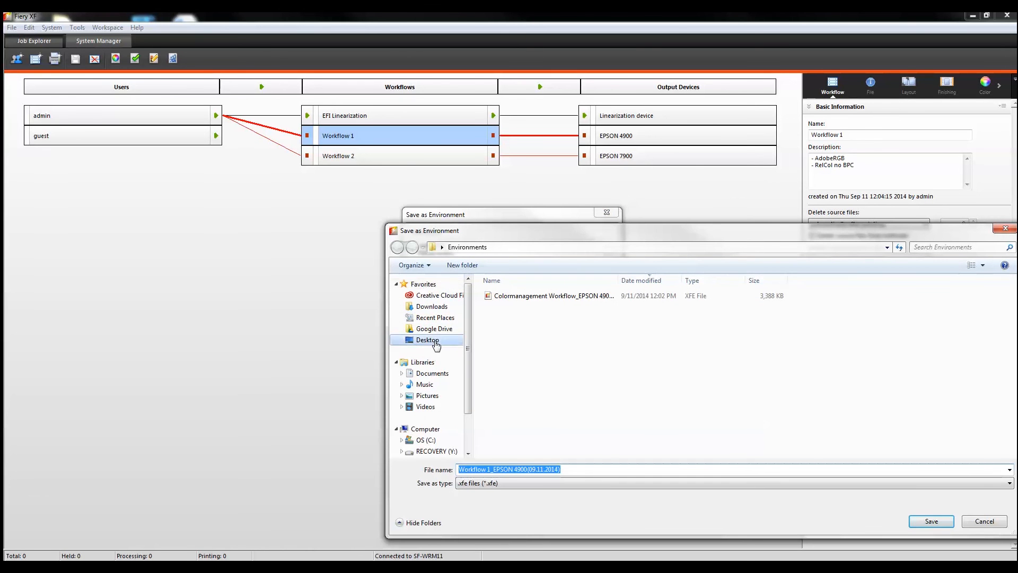
{"action": "left_click", "coordinate": [462, 265]}
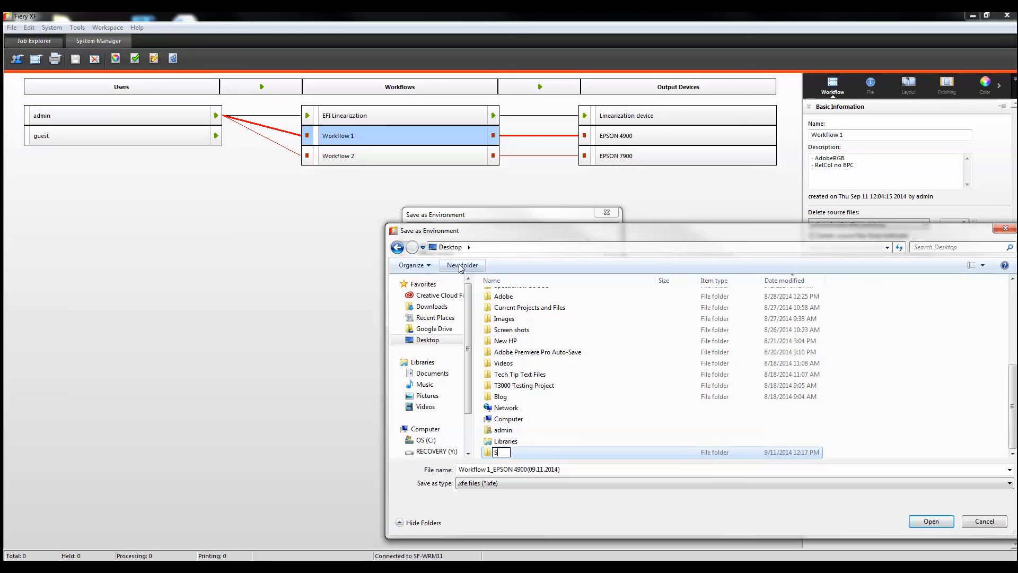
{"action": "type", "text": "Spectraflow Environments"}
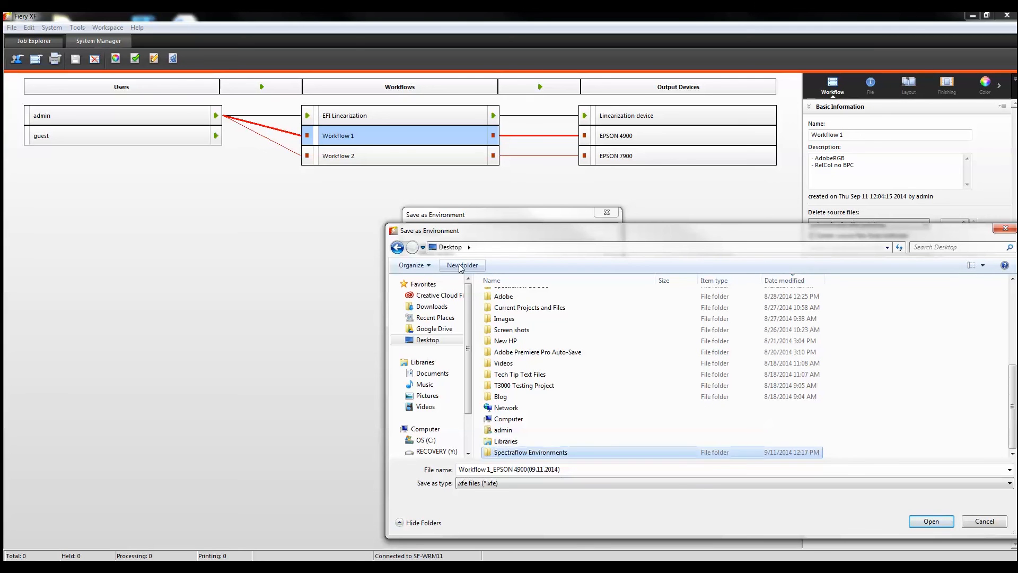
{"action": "double_click", "coordinate": [530, 452]}
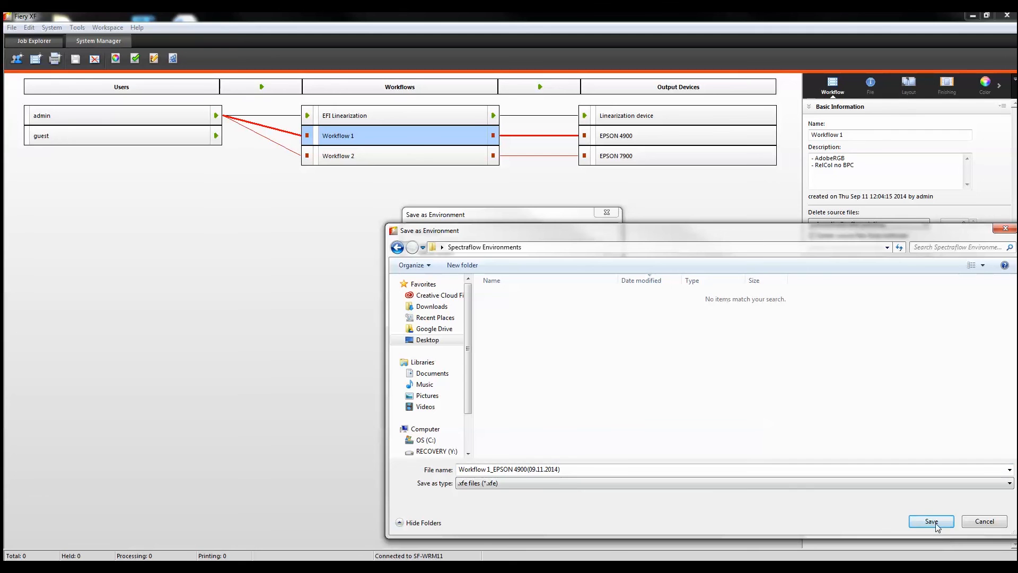
Confirm the environment file save for Workflow 1 and acknowledge the success message
{"action": "left_click", "coordinate": [930, 521]}
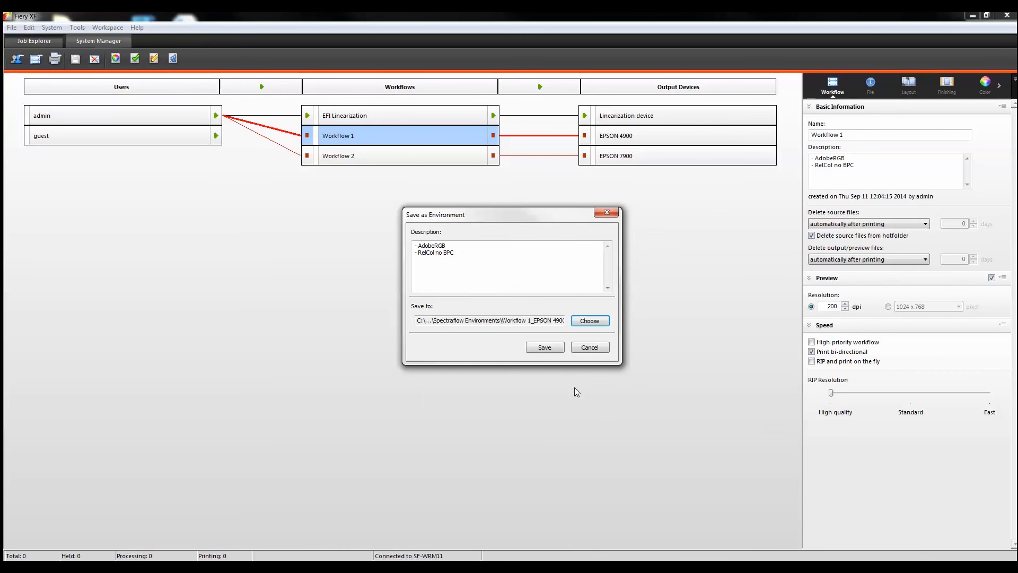
{"action": "left_click", "coordinate": [544, 346]}
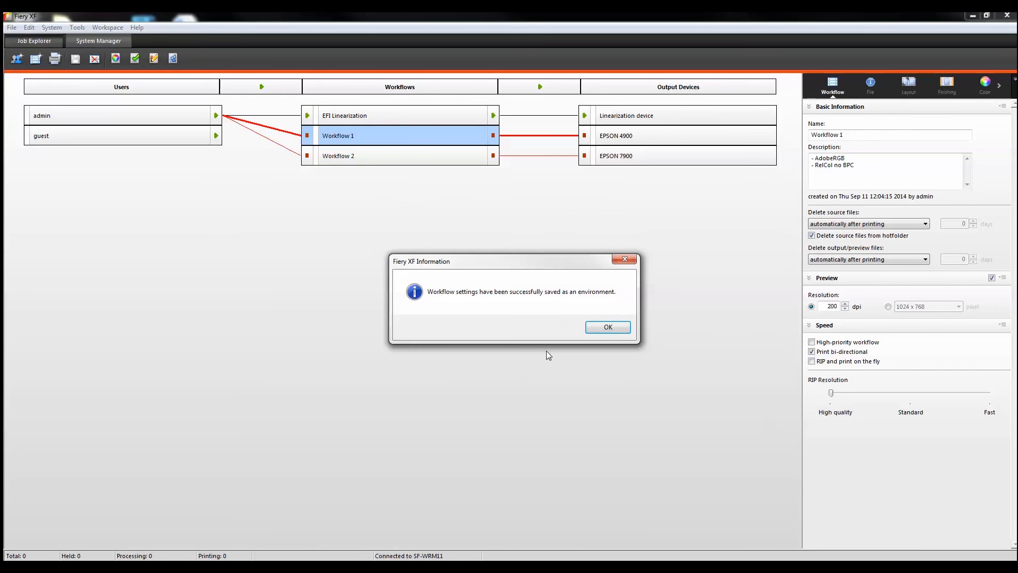
{"action": "left_click", "coordinate": [607, 326]}
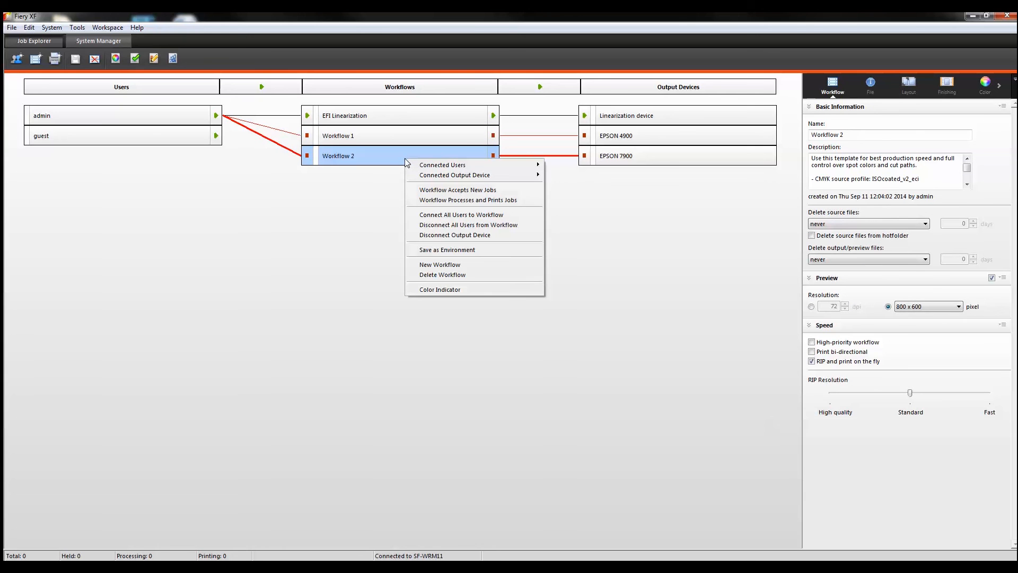
Save Workflow 2 with its EPSON 7900 setup as an environment in the Spectraflow Environments folder
{"action": "left_click", "coordinate": [447, 249]}
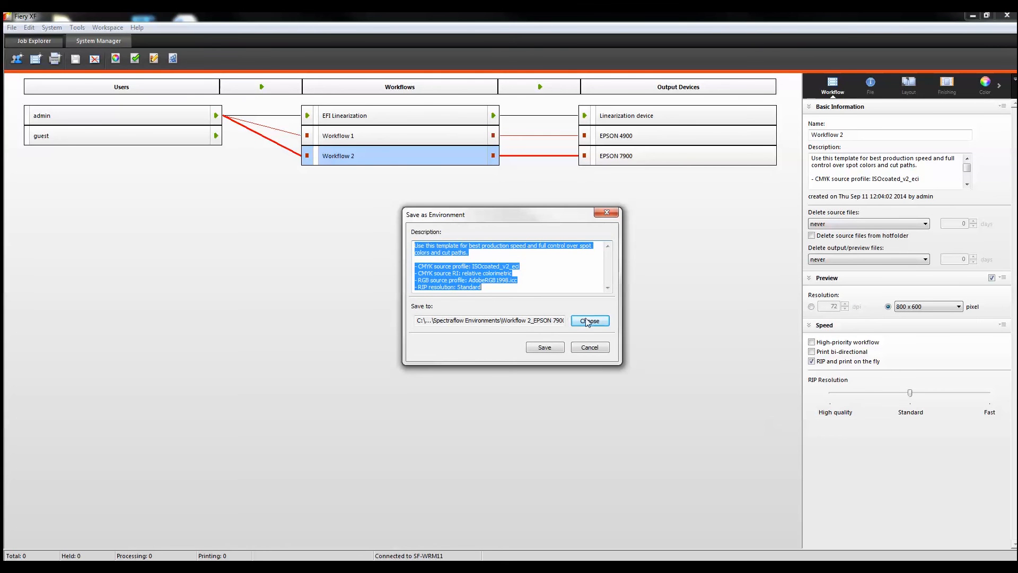
{"action": "left_click", "coordinate": [588, 320]}
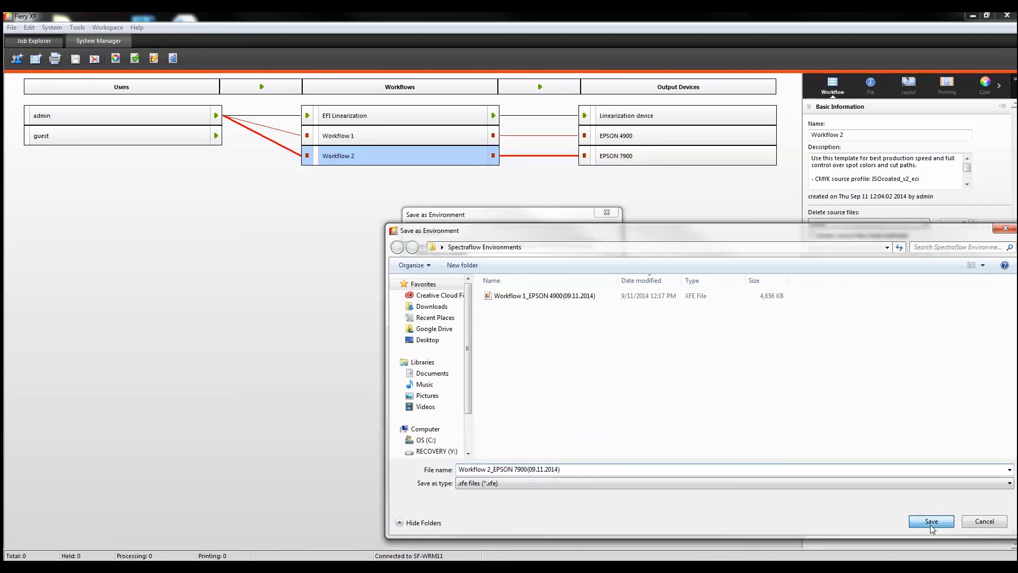
{"action": "left_click", "coordinate": [931, 520]}
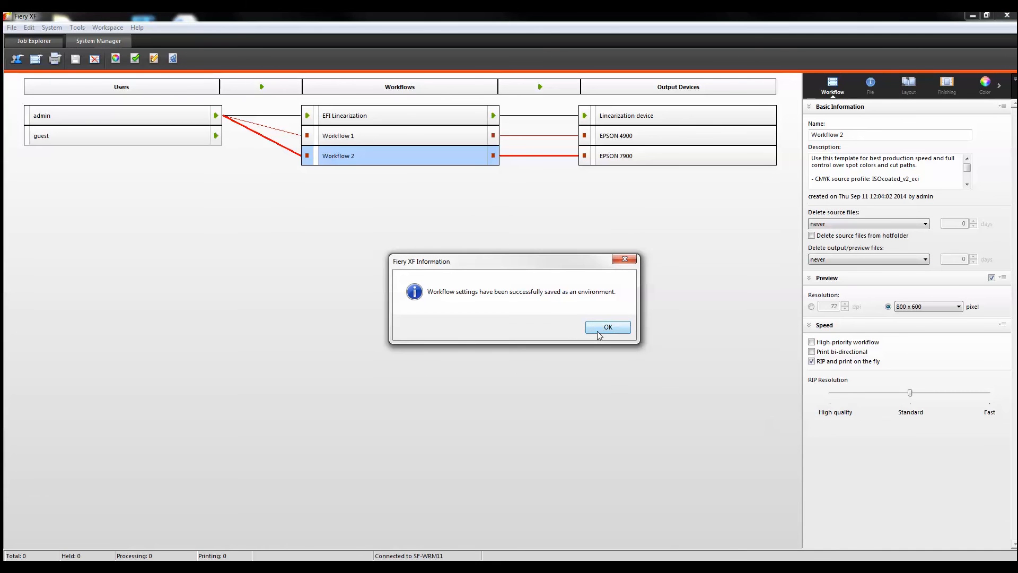
{"action": "left_click", "coordinate": [606, 327]}
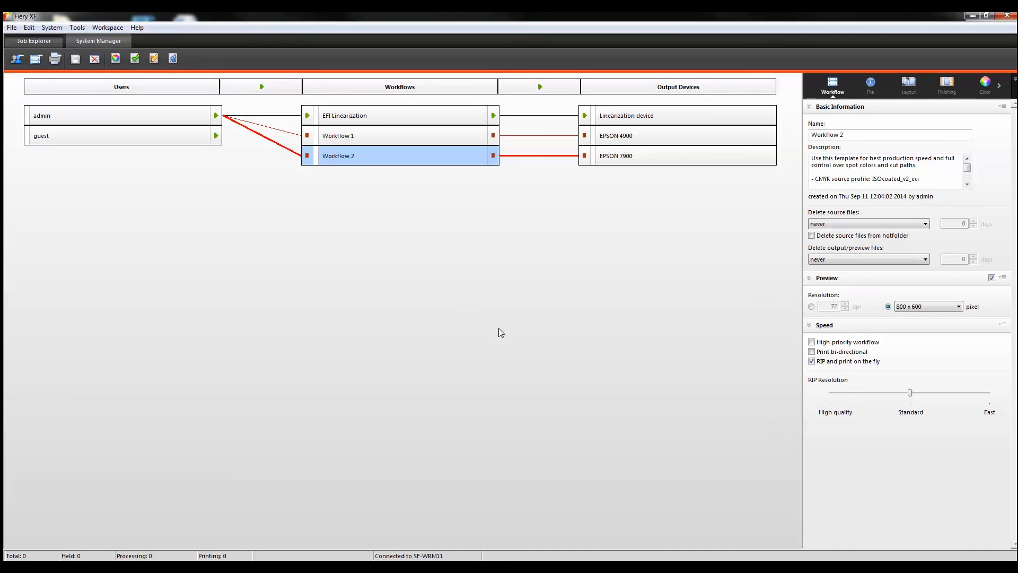
{"action": "mouse_move", "coordinate": [392, 143]}
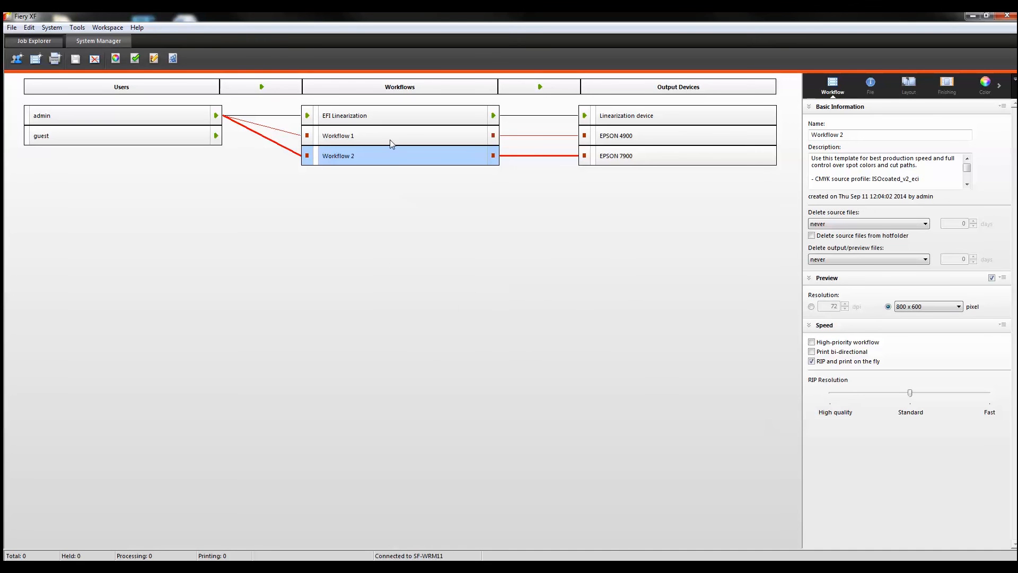
Delete Workflow 1 and Workflow 2, confirming each deletion
{"action": "right_click", "coordinate": [337, 135]}
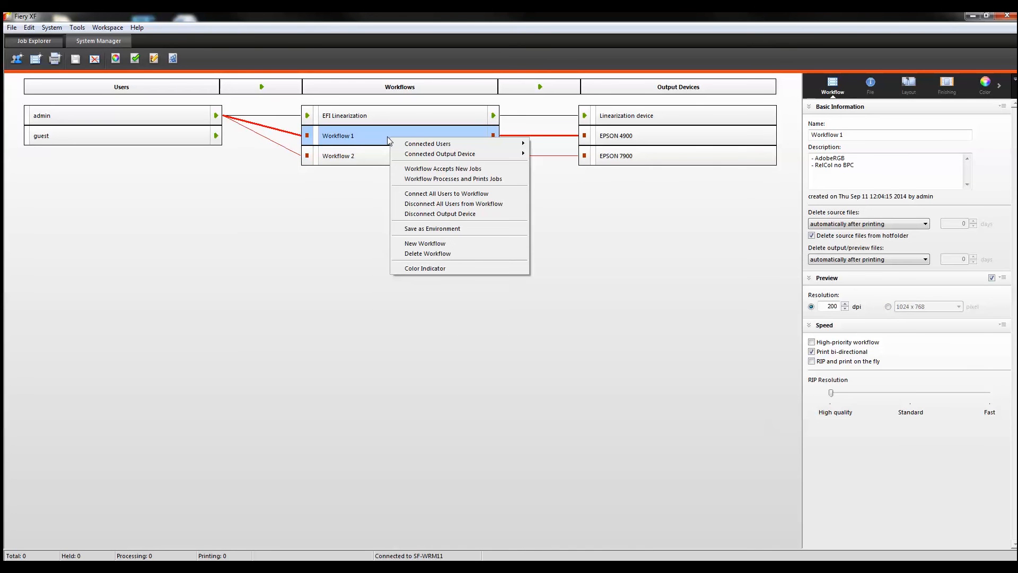
{"action": "left_click", "coordinate": [426, 254]}
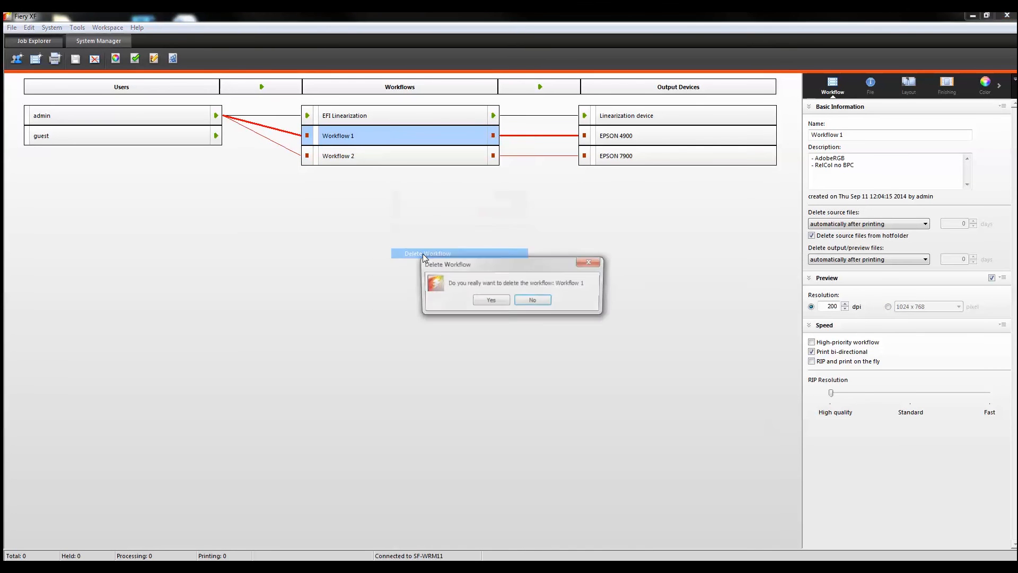
{"action": "left_click", "coordinate": [490, 299]}
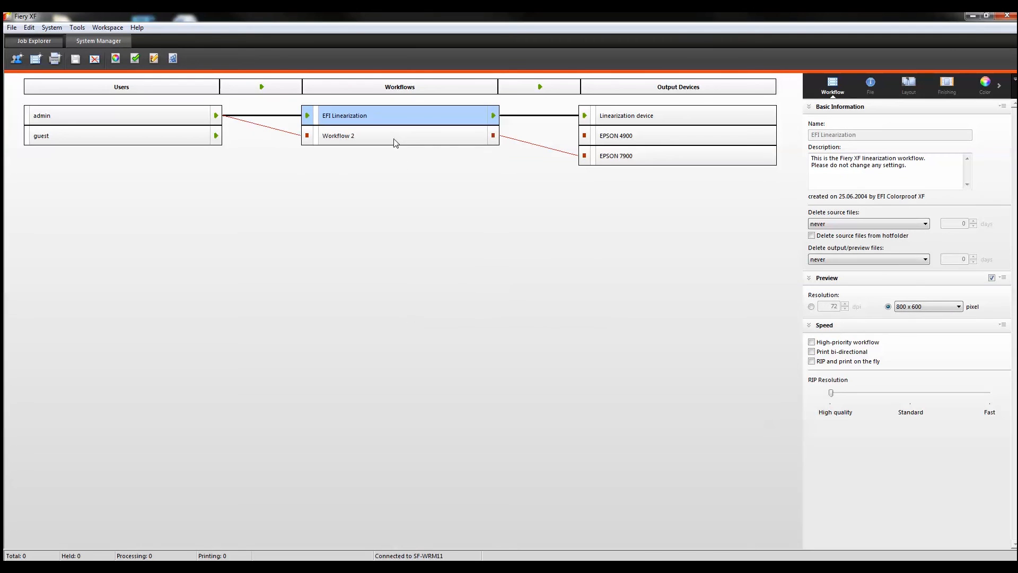
{"action": "right_click", "coordinate": [338, 135]}
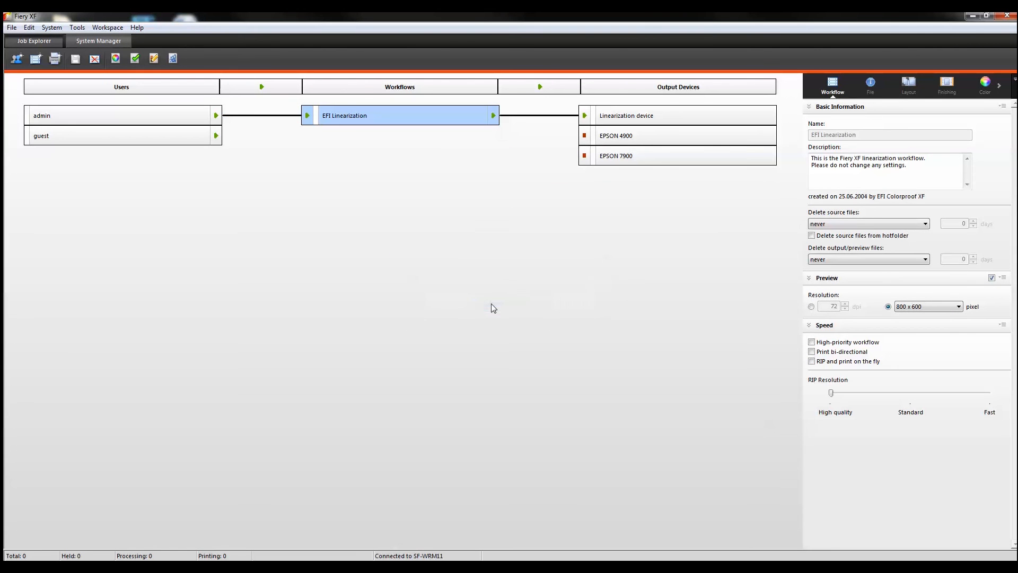
Delete the EPSON 4900 and EPSON 7900 output devices, confirming each deletion
{"action": "right_click", "coordinate": [615, 135]}
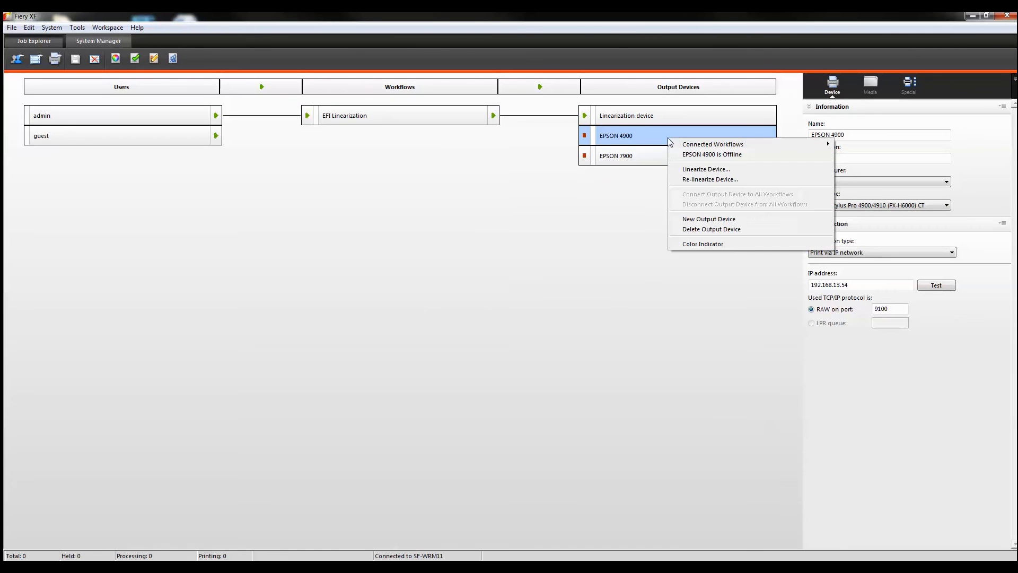
{"action": "left_click", "coordinate": [711, 229]}
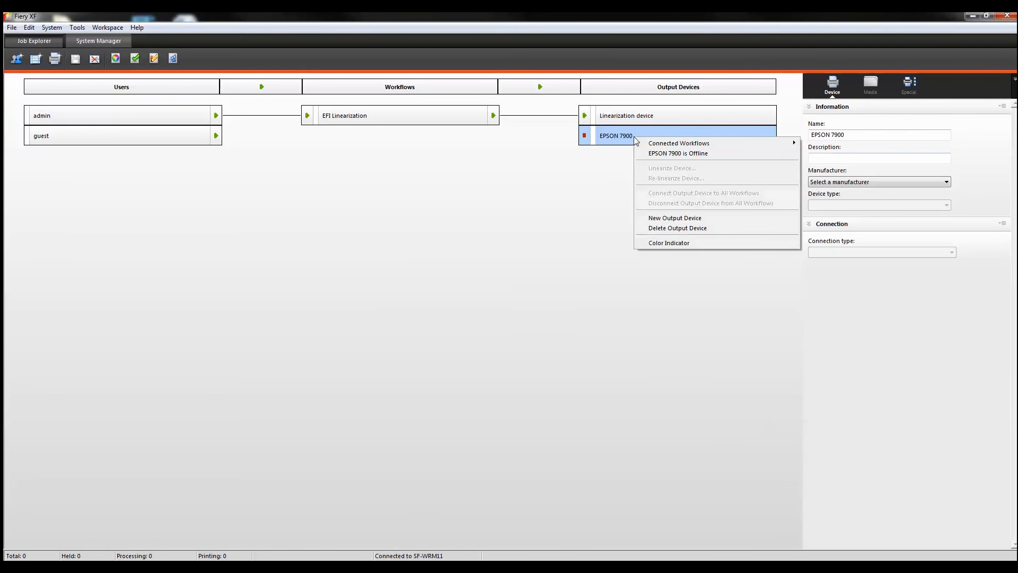
{"action": "left_click", "coordinate": [677, 228]}
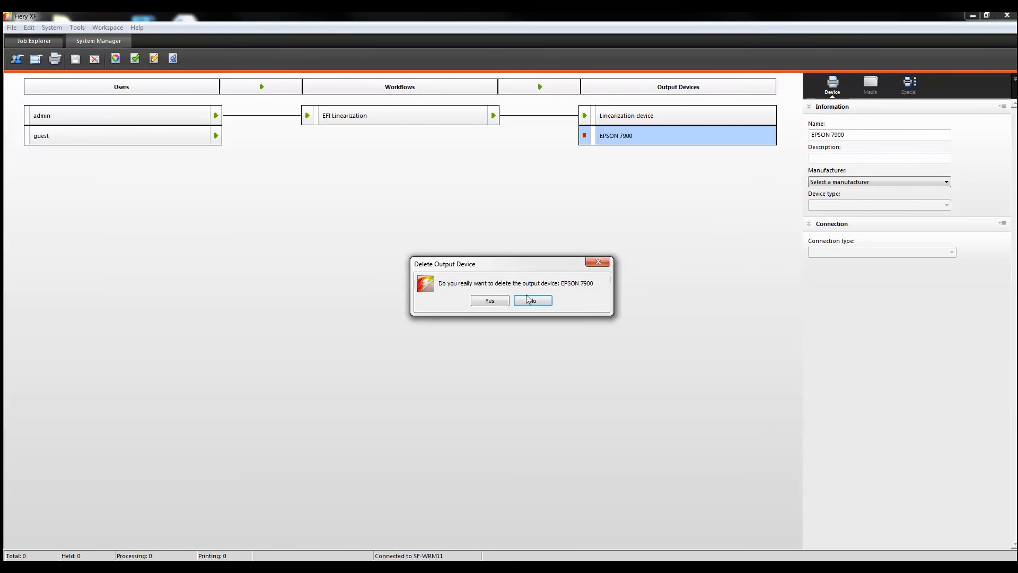
{"action": "left_click", "coordinate": [489, 300]}
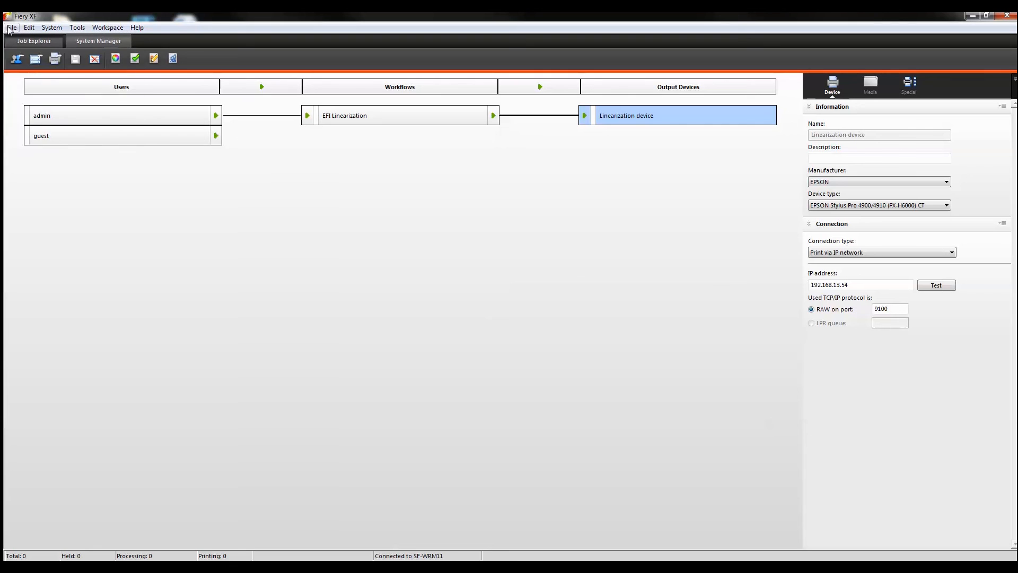
Import the Workflow 1_EPSON 4900 .xfe environment to restore Workflow 1 and its device
{"action": "left_click", "coordinate": [10, 27]}
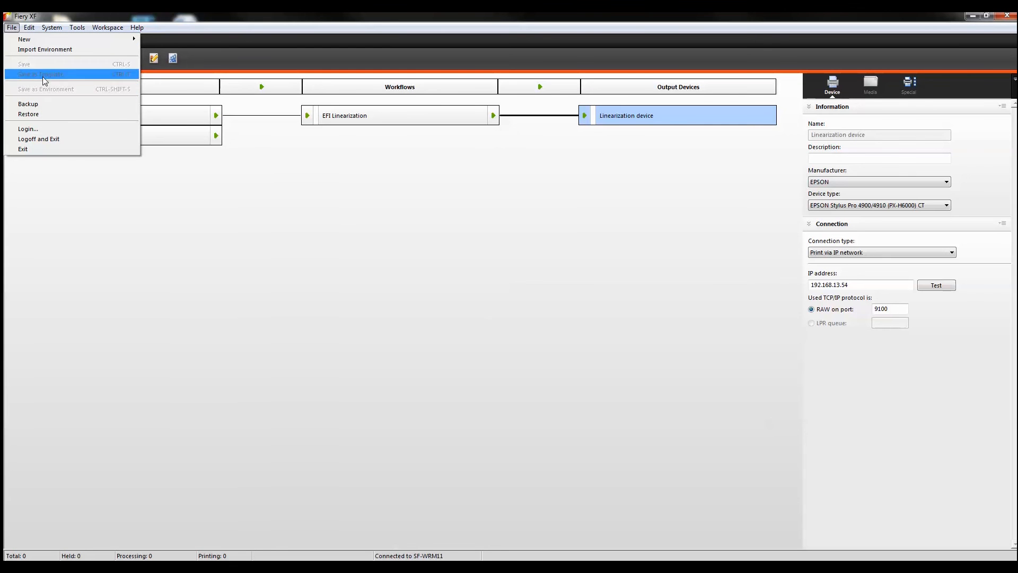
{"action": "left_click", "coordinate": [45, 50]}
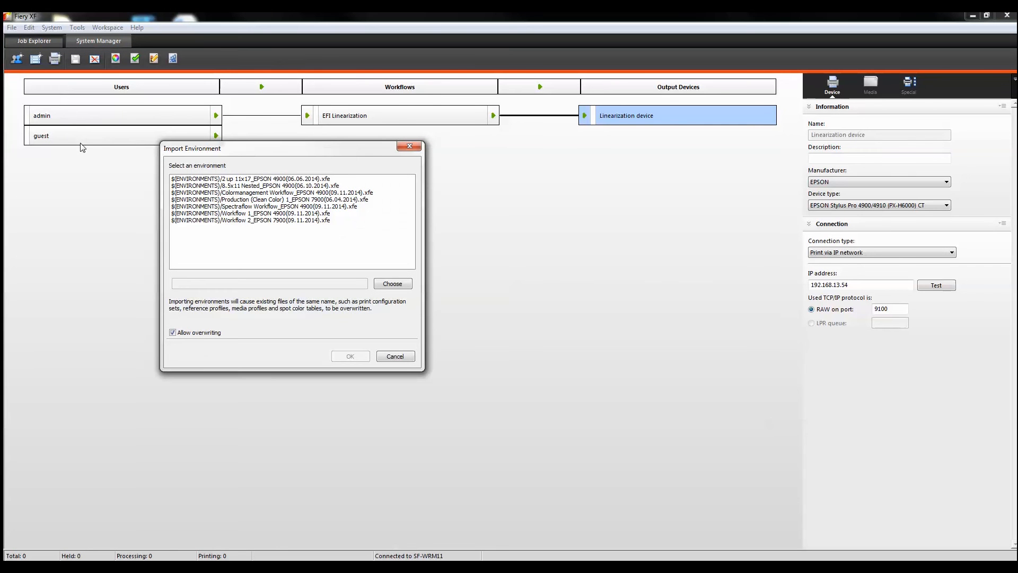
{"action": "mouse_move", "coordinate": [248, 191]}
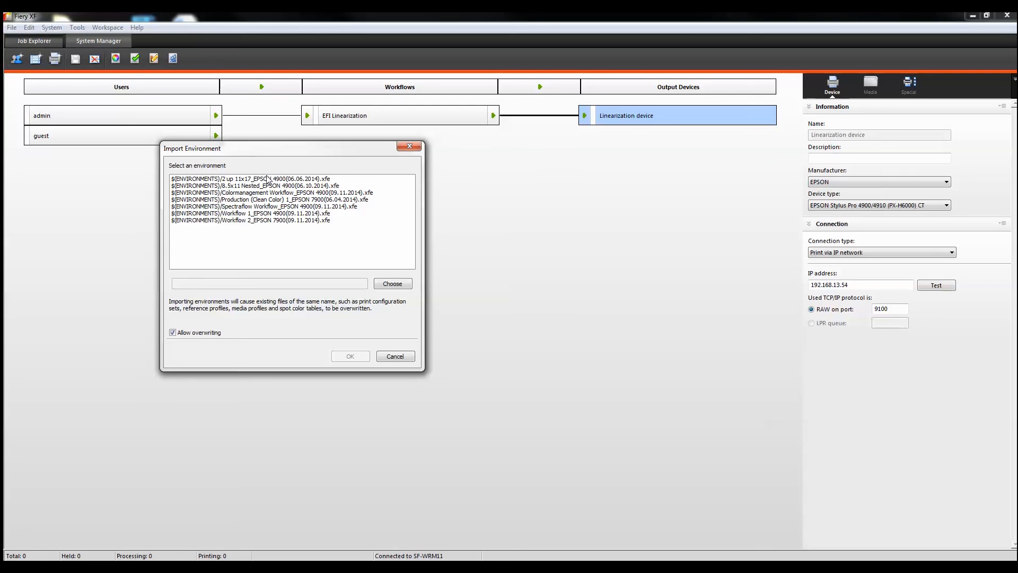
{"action": "left_click", "coordinate": [250, 214]}
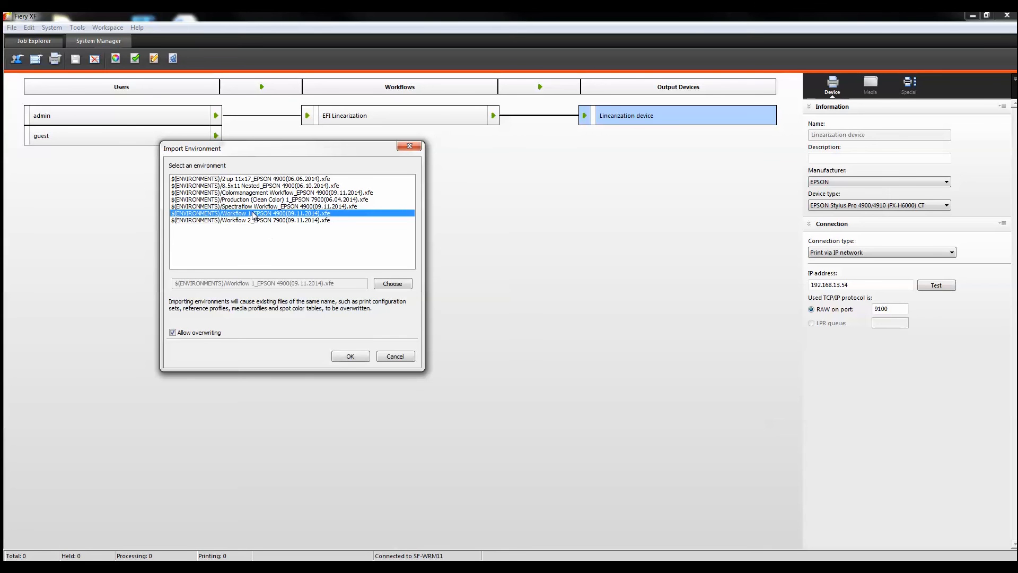
{"action": "left_click", "coordinate": [349, 356]}
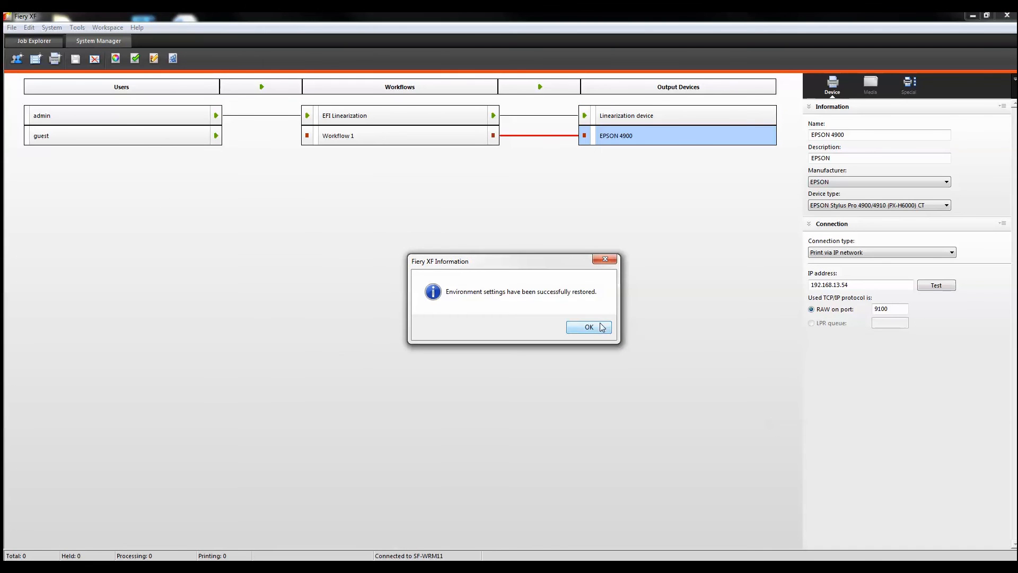
{"action": "left_click", "coordinate": [588, 327]}
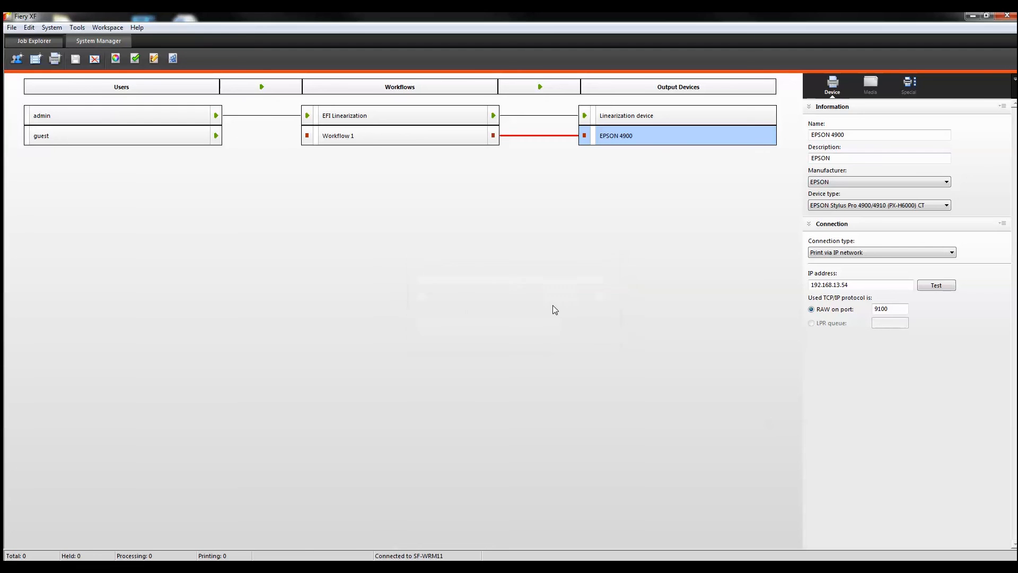
{"action": "left_click", "coordinate": [10, 28]}
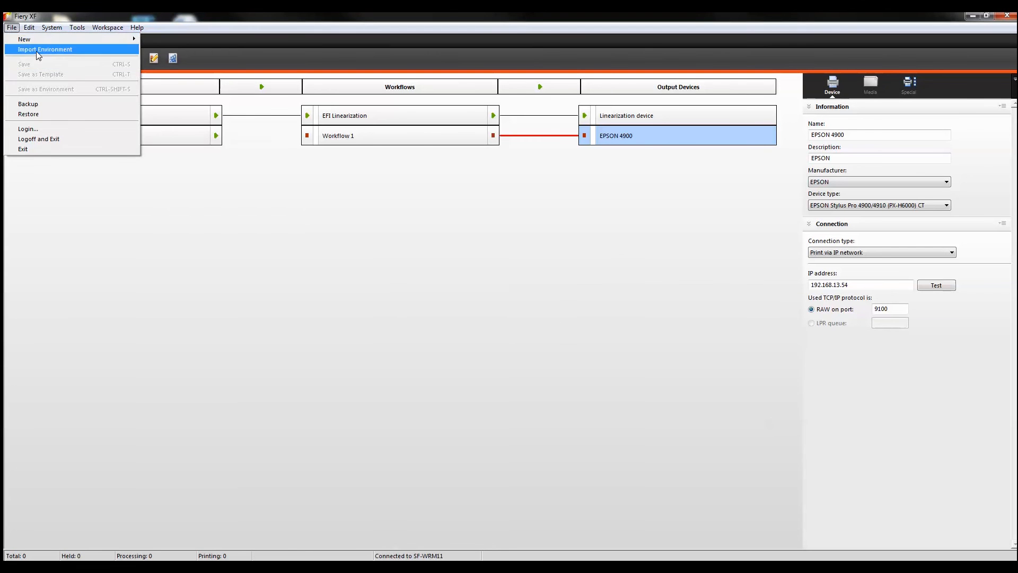
Import the Workflow 2_EPSON 7900 .xfe environment to restore Workflow 2 and its device
{"action": "left_click", "coordinate": [44, 49]}
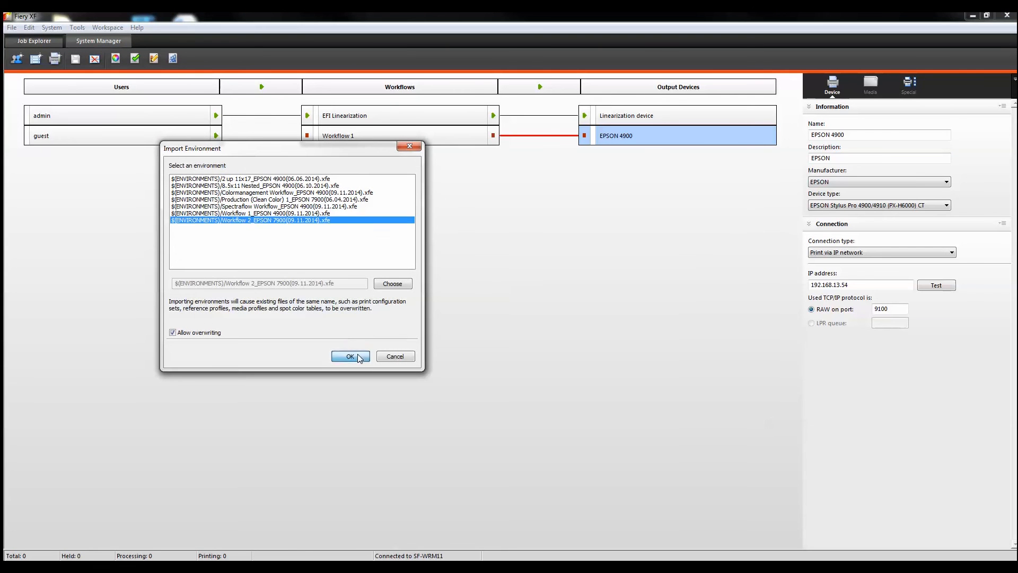
{"action": "left_click", "coordinate": [350, 356]}
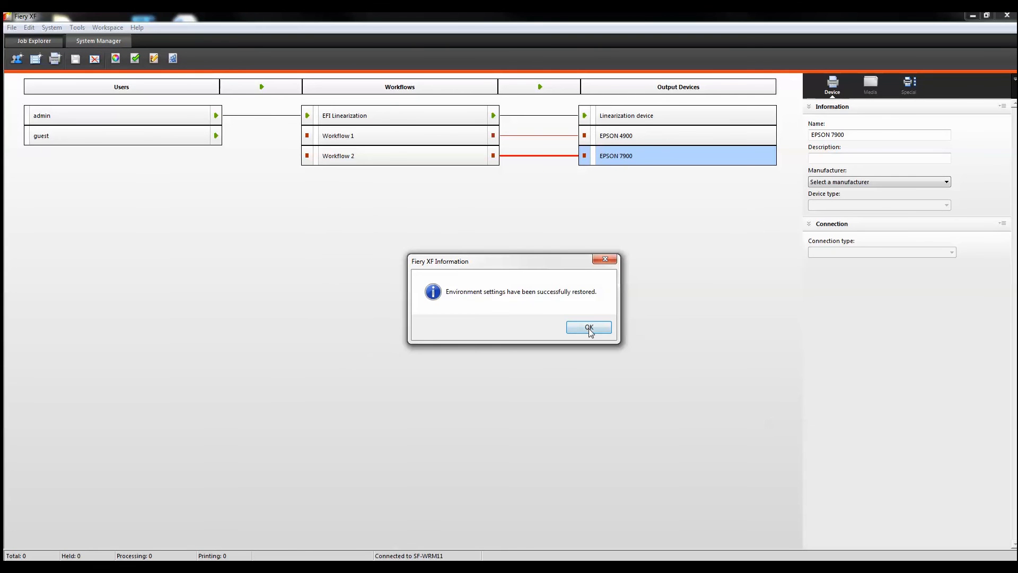
{"action": "left_click", "coordinate": [589, 327]}
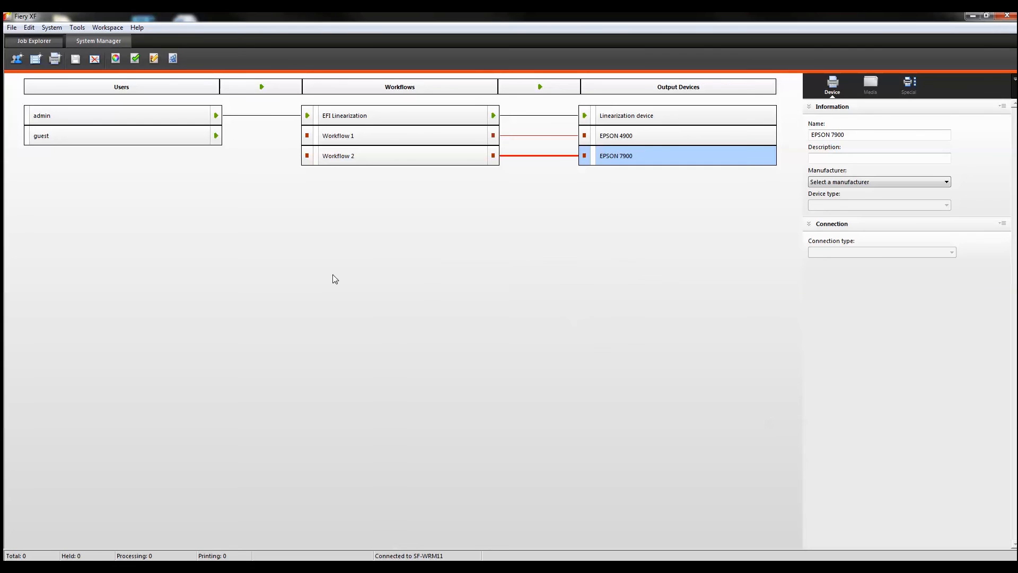